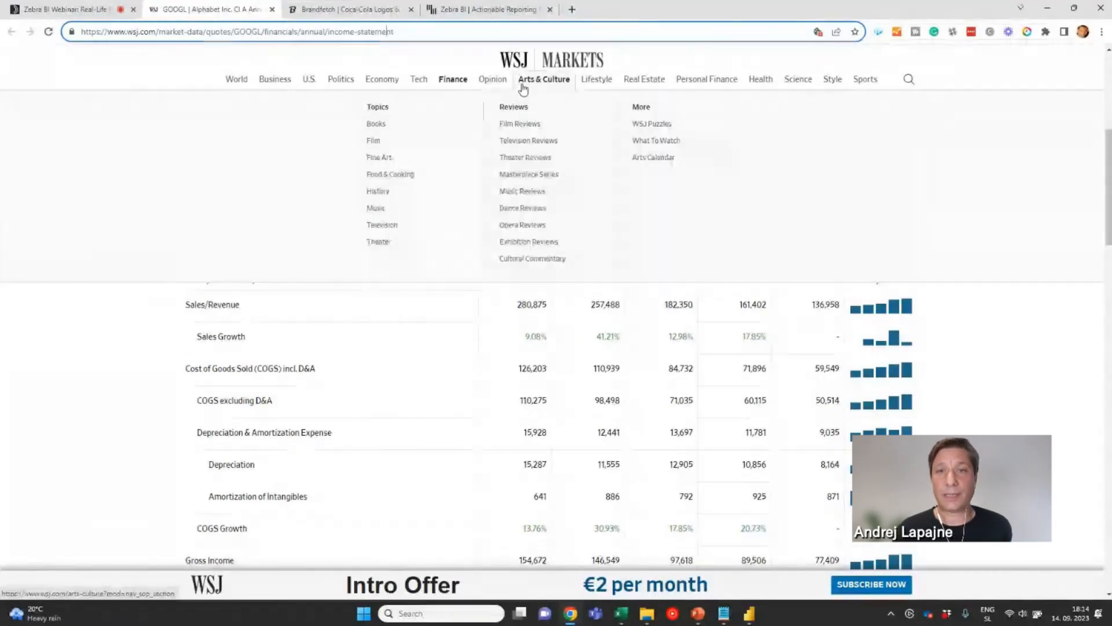
mouse_move(440, 63)
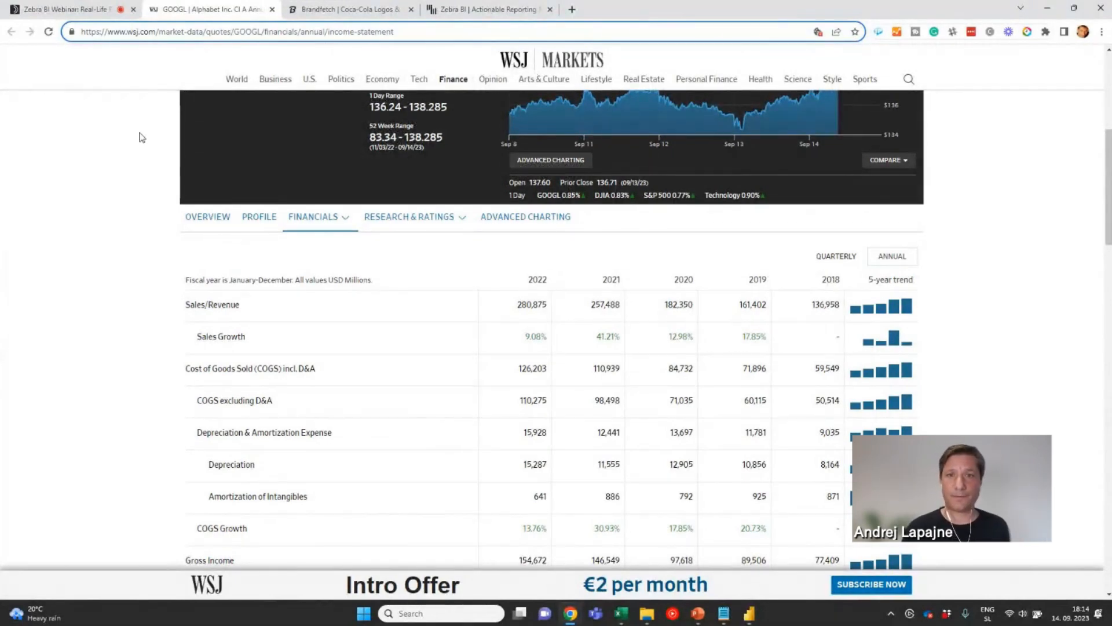
mouse_move(179, 106)
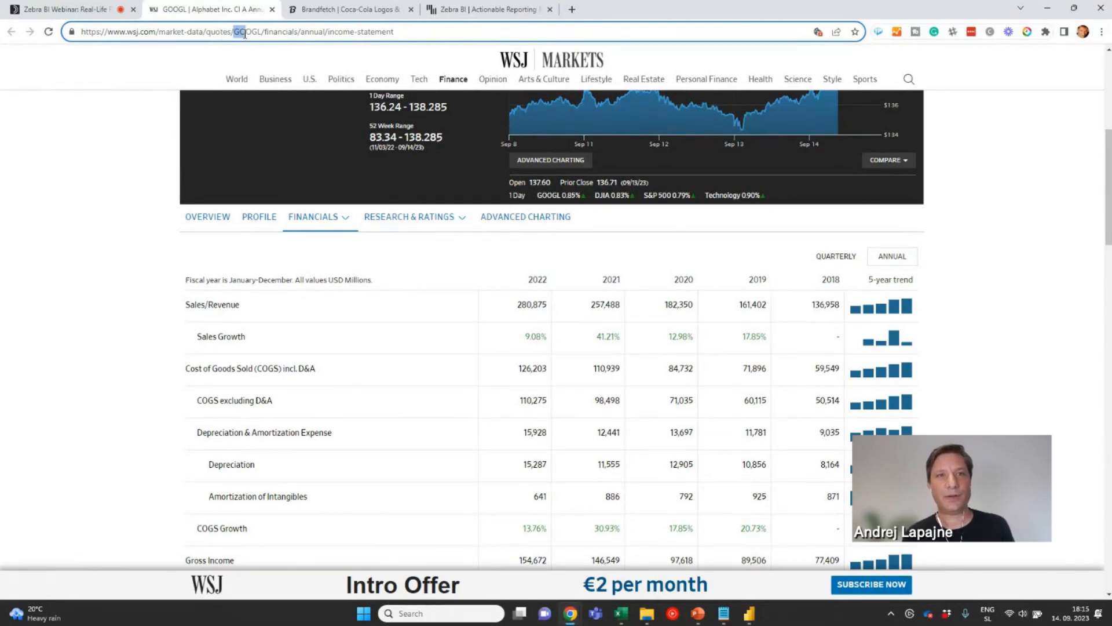
Review the WSJ GOOGL annual income statement rows, including Depreciation & Amortization and Sales Growth.
double_click(247, 31)
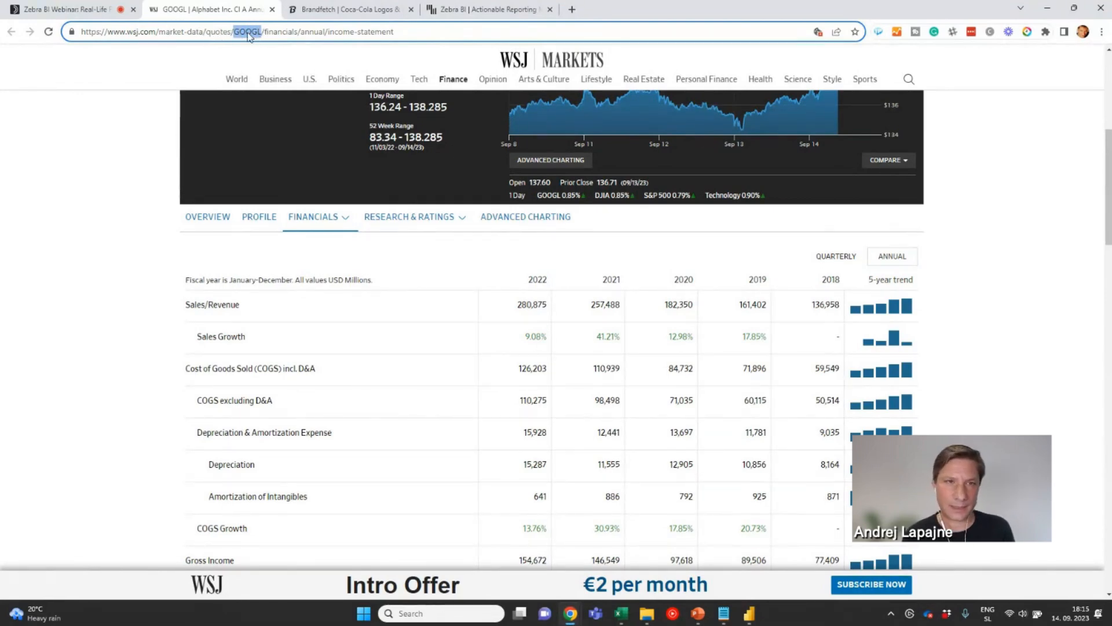
click(318, 217)
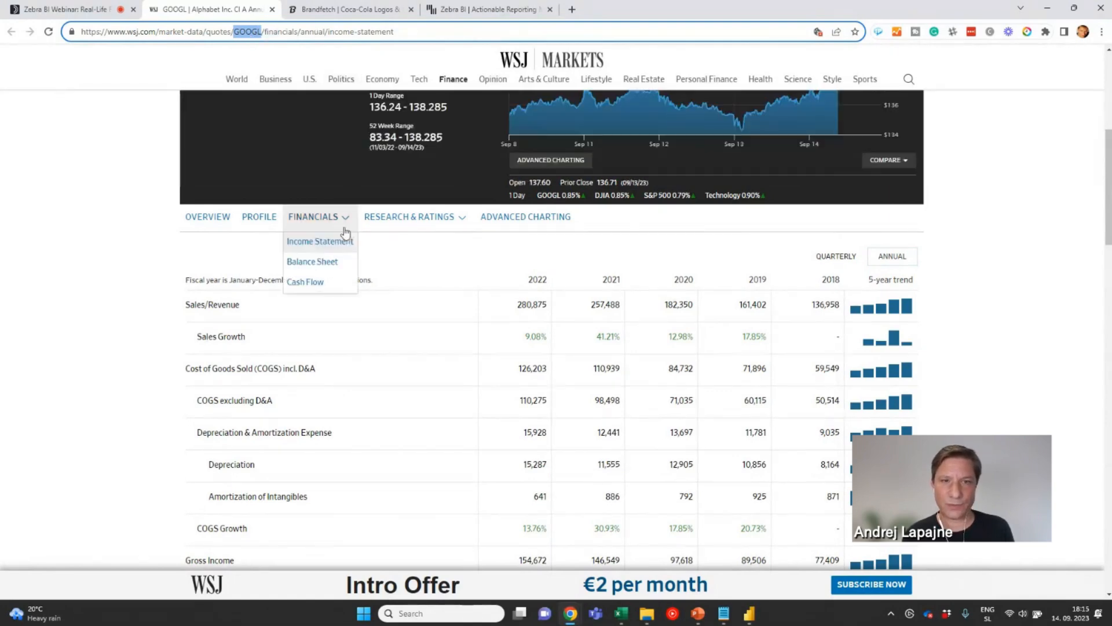
mouse_move(309, 223)
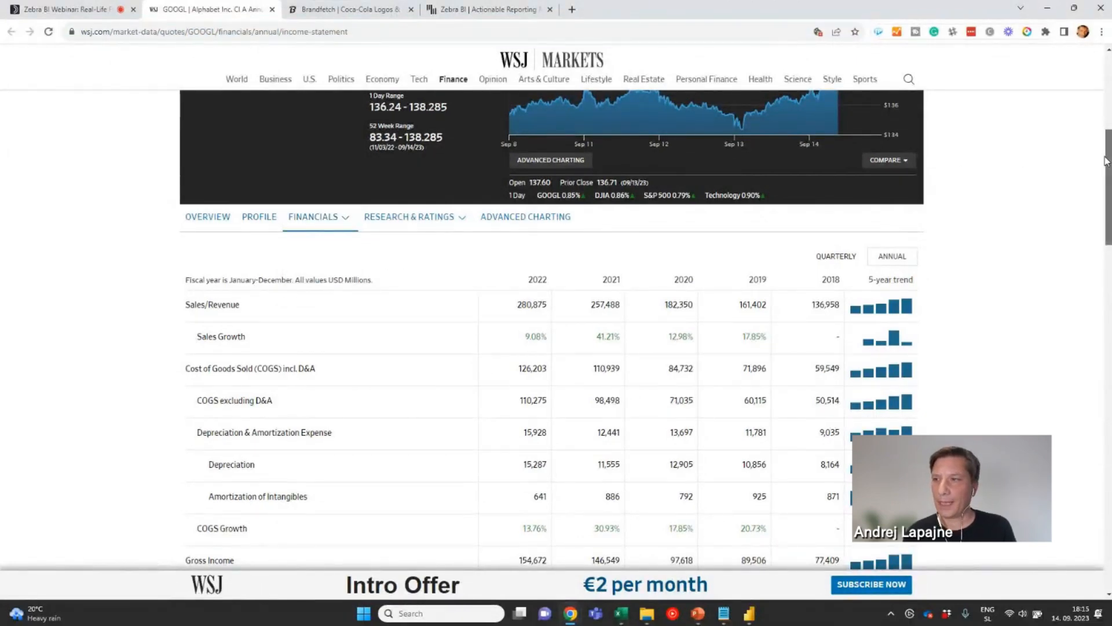
scroll(down, 3)
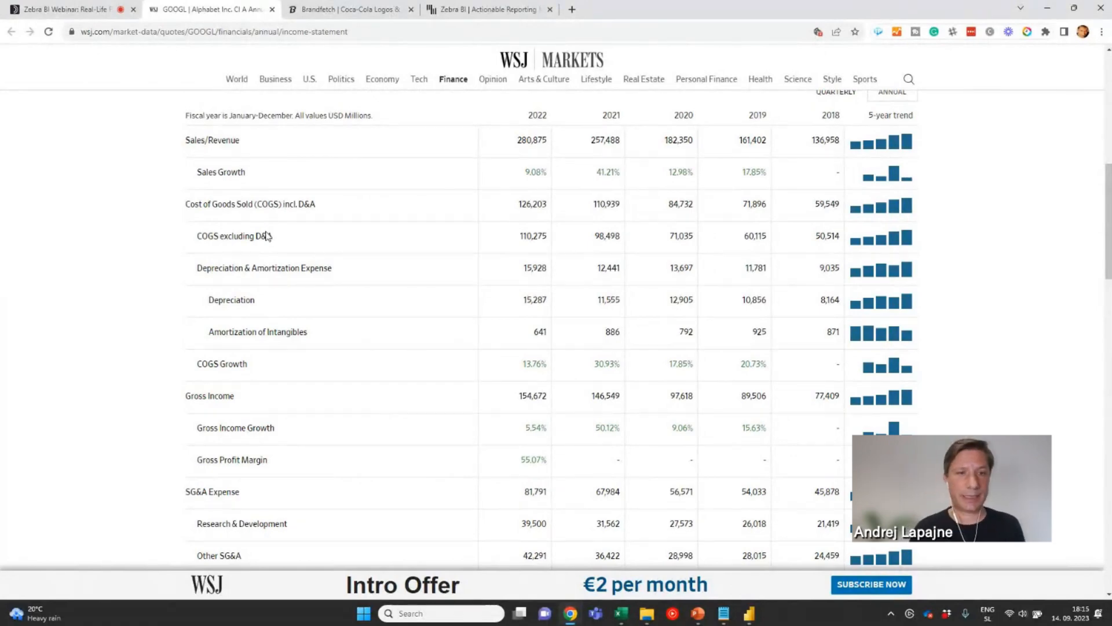
mouse_move(206, 262)
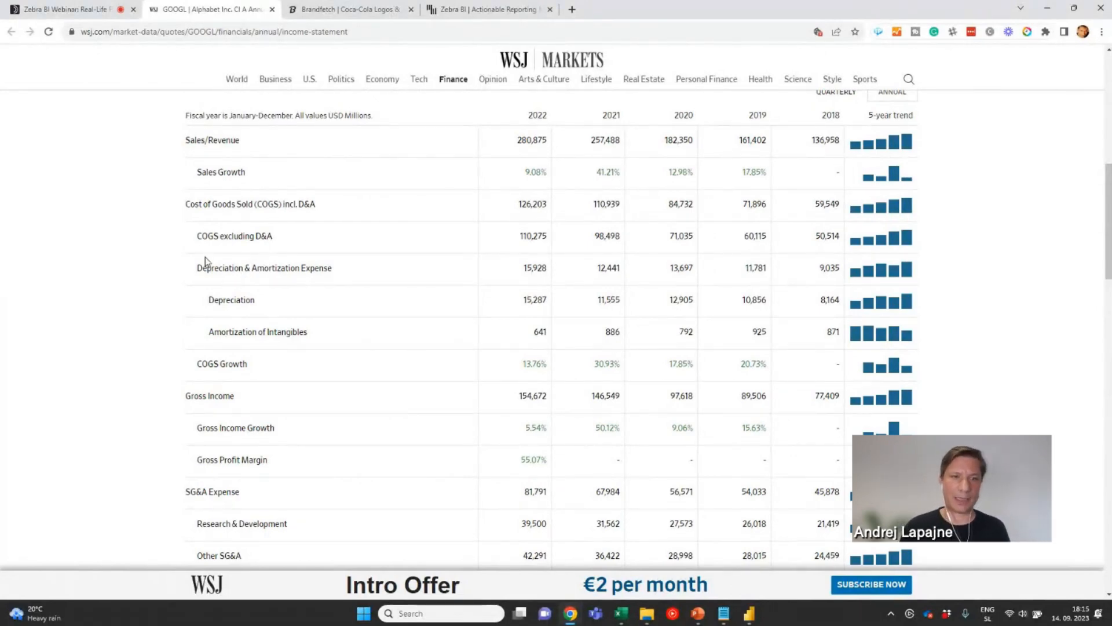
mouse_move(200, 271)
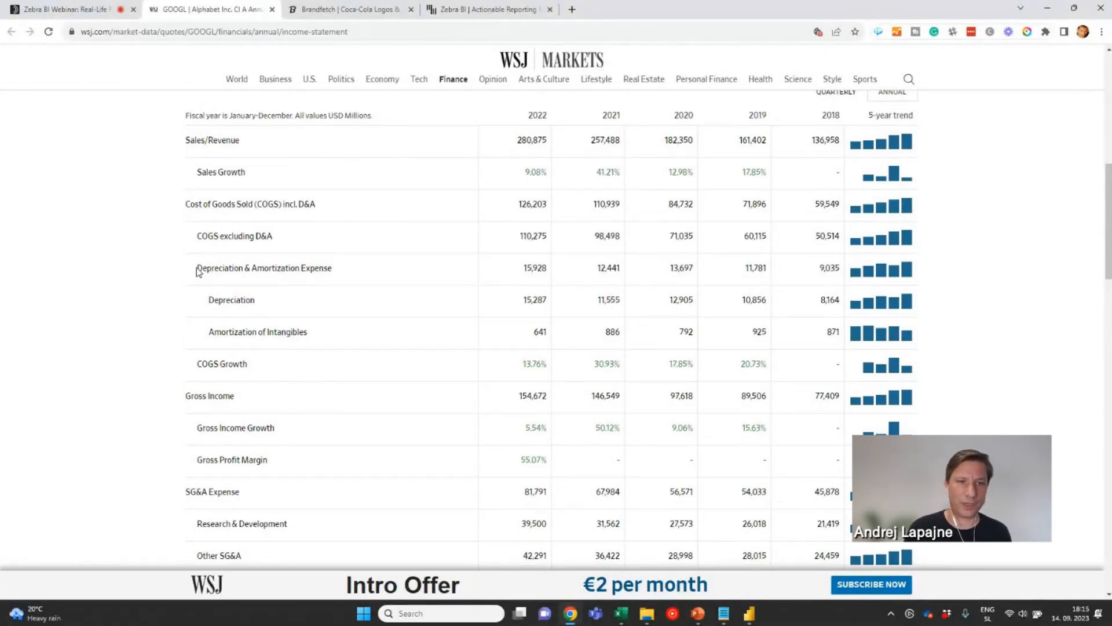
mouse_move(358, 274)
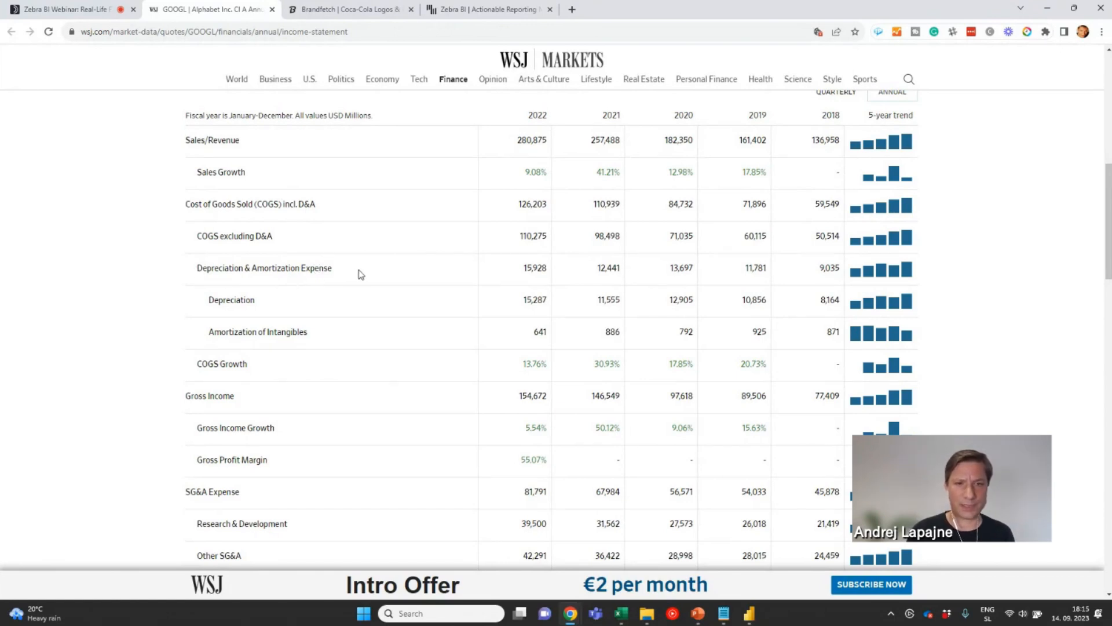
mouse_move(785, 222)
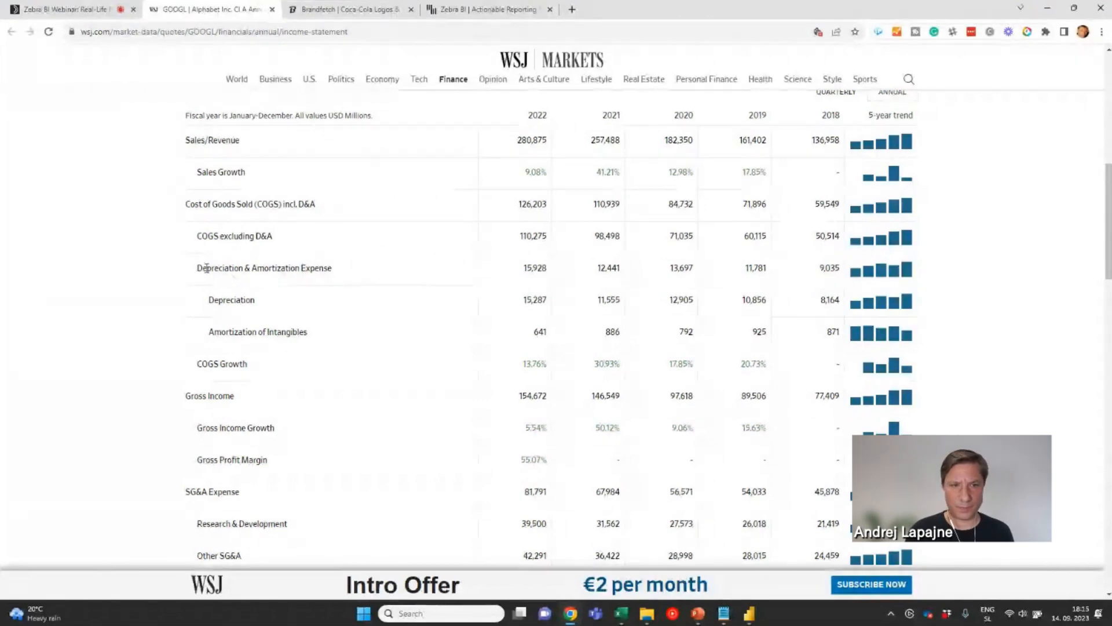
double_click(263, 268)
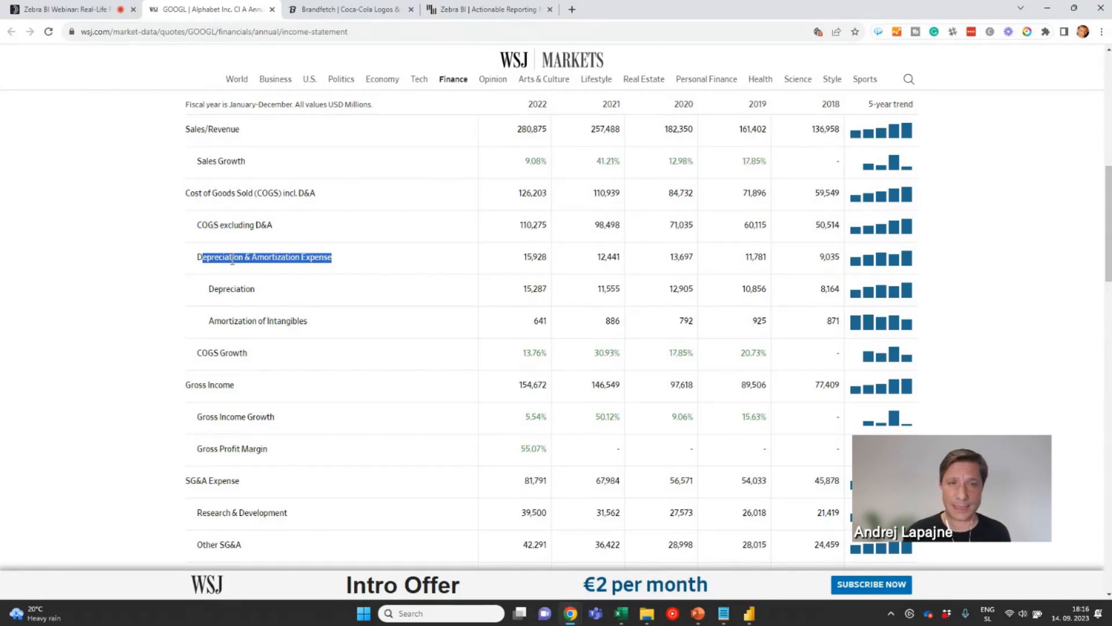
mouse_move(965, 175)
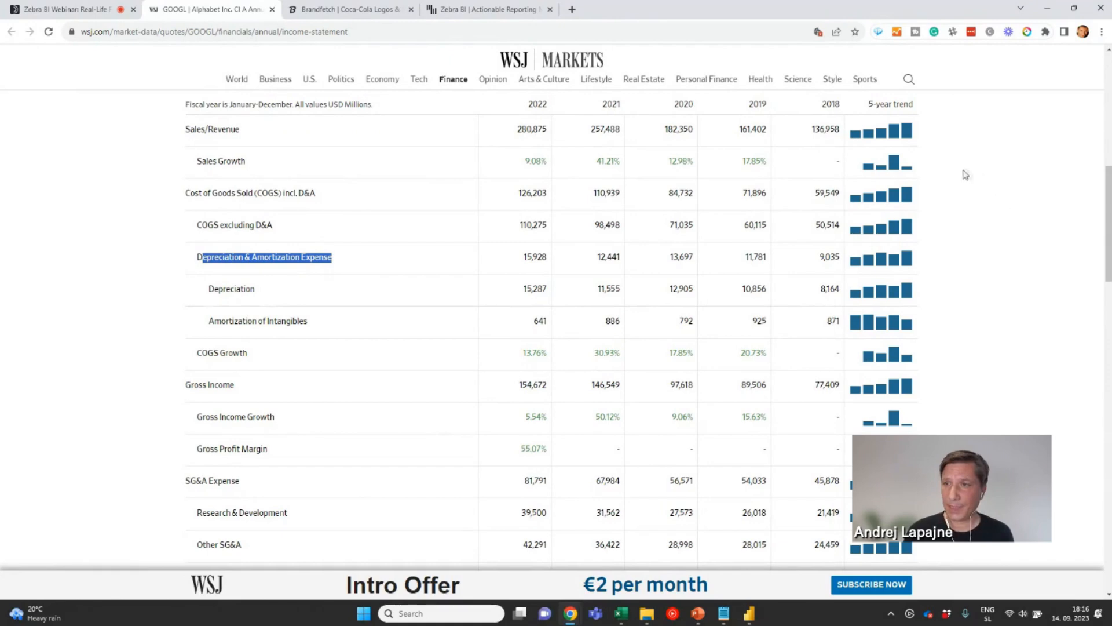
scroll(down, 3)
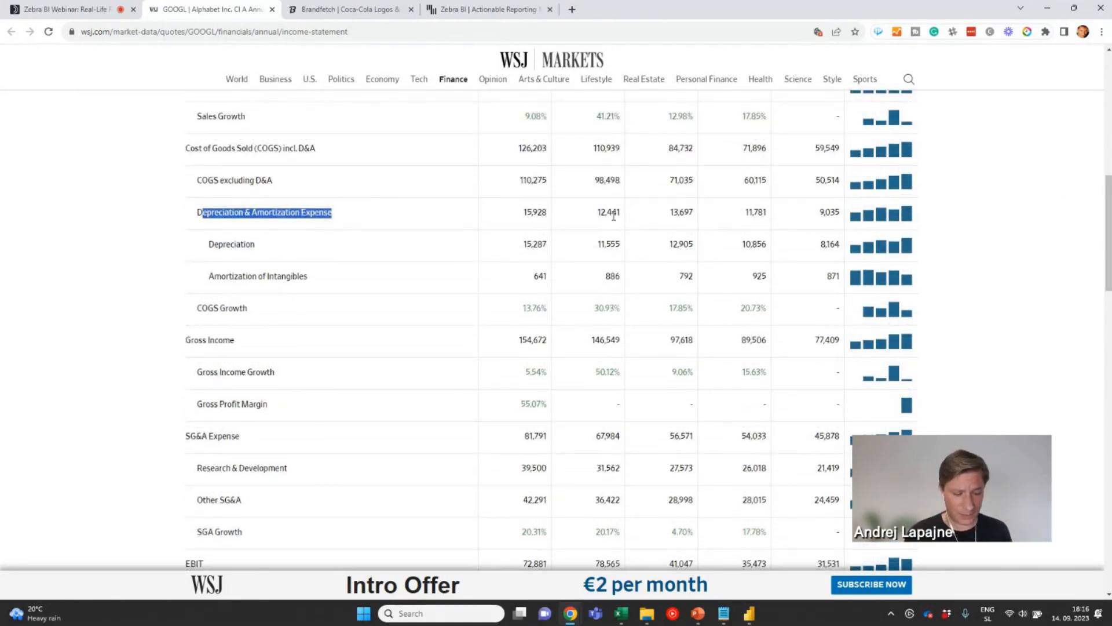
mouse_move(1033, 175)
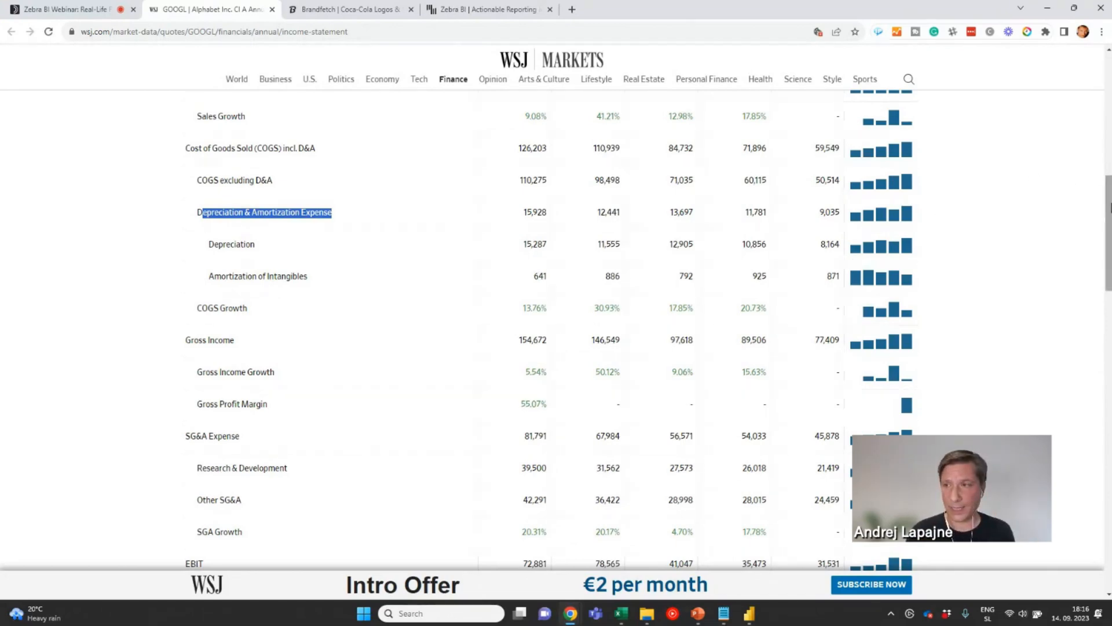
scroll(down, 3)
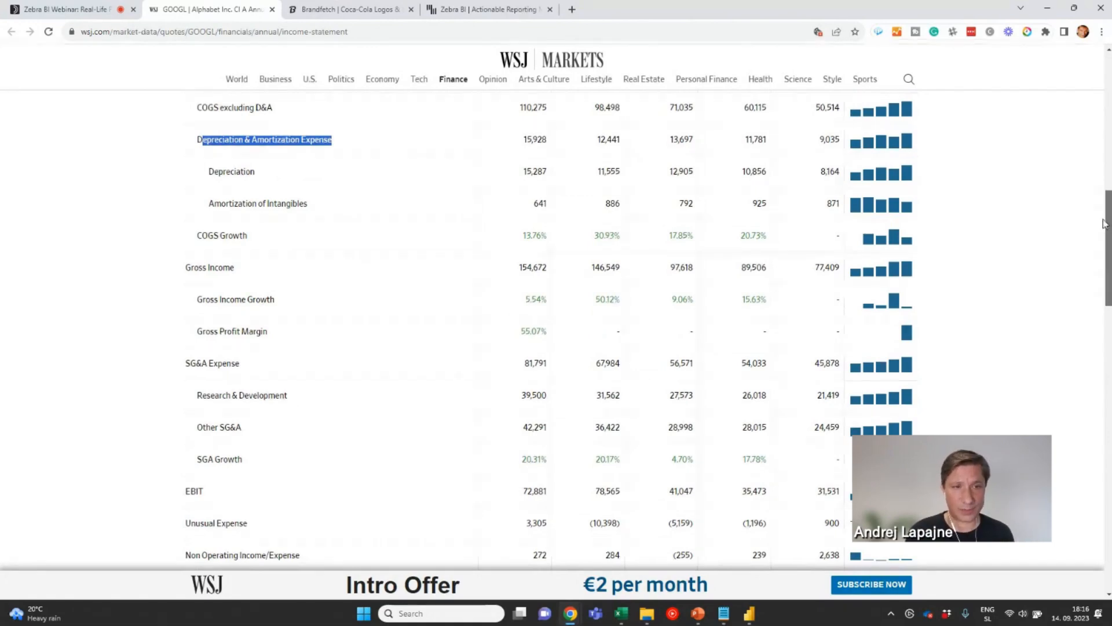
scroll(down, 3)
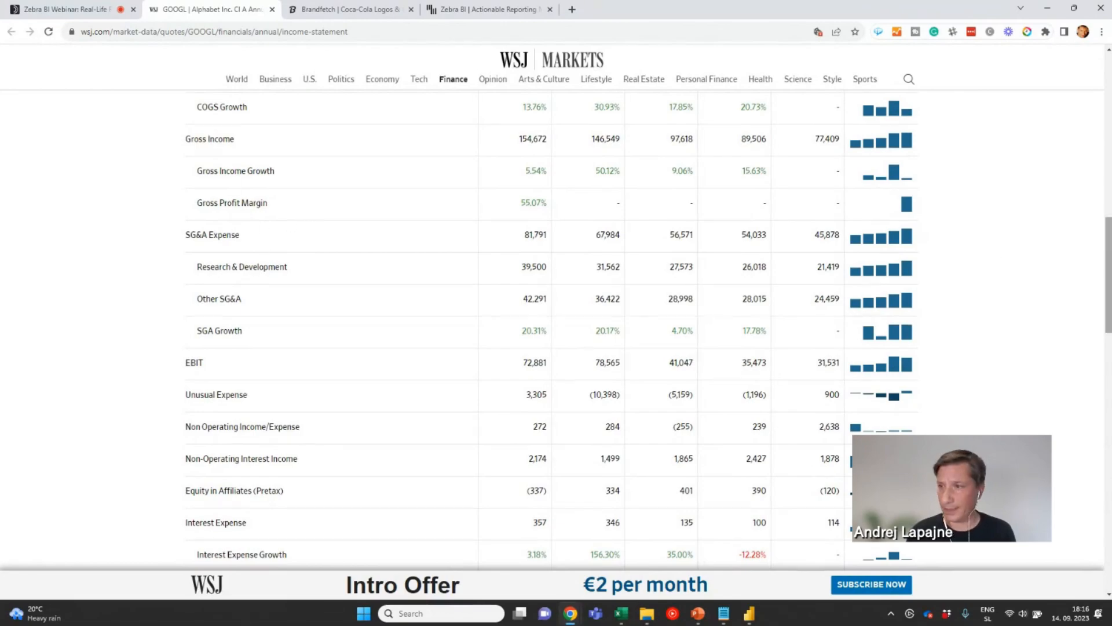
scroll(down, 3)
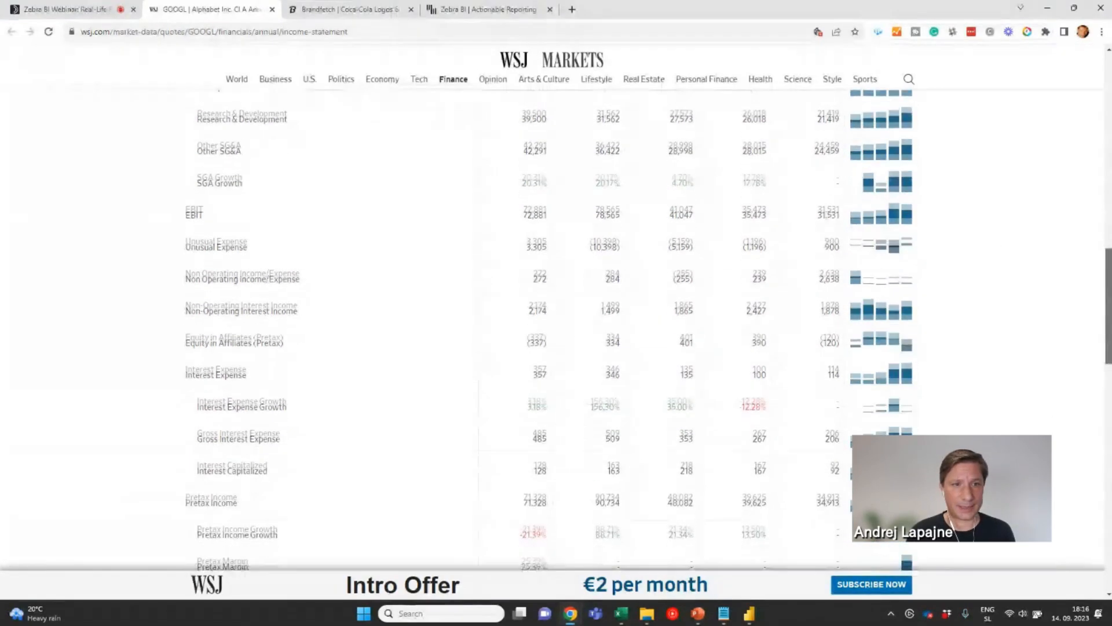
scroll(down, 3)
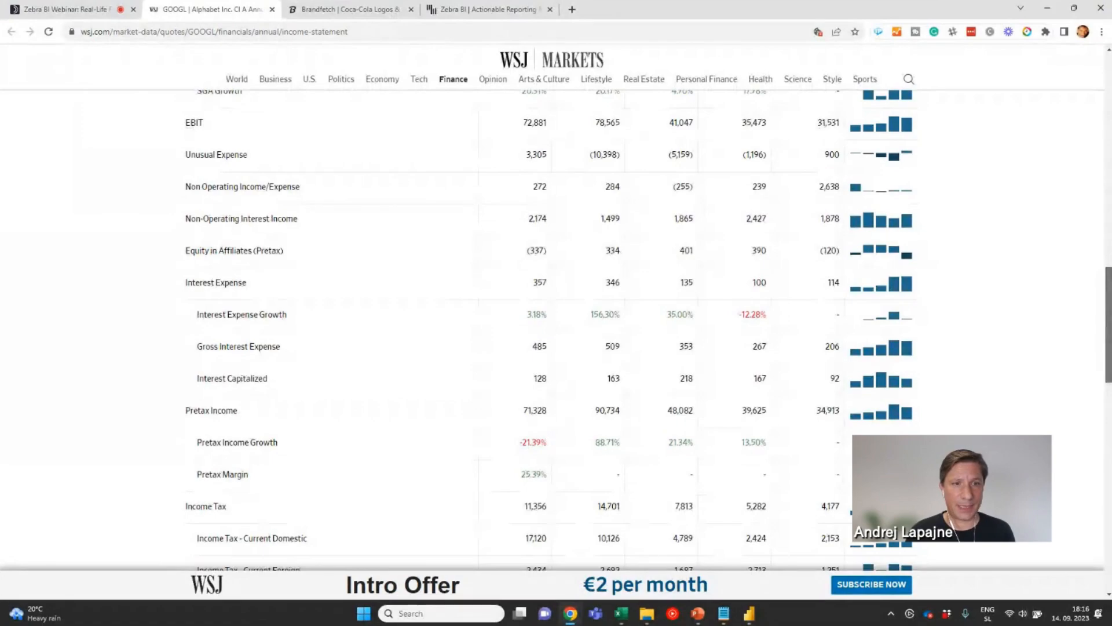
scroll(up, 3)
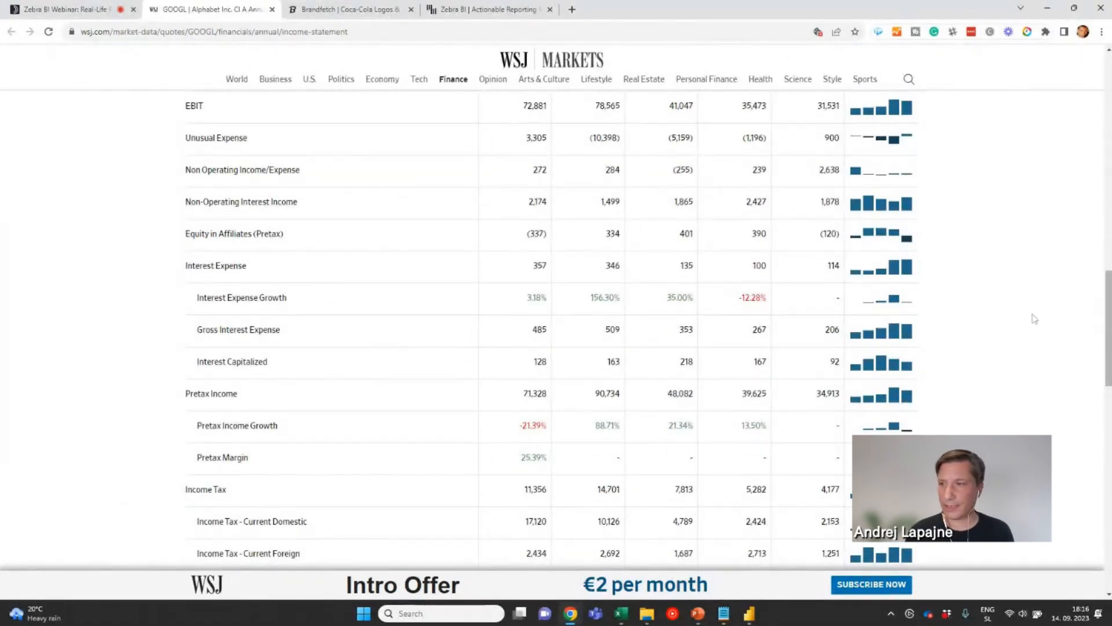
scroll(down, 3)
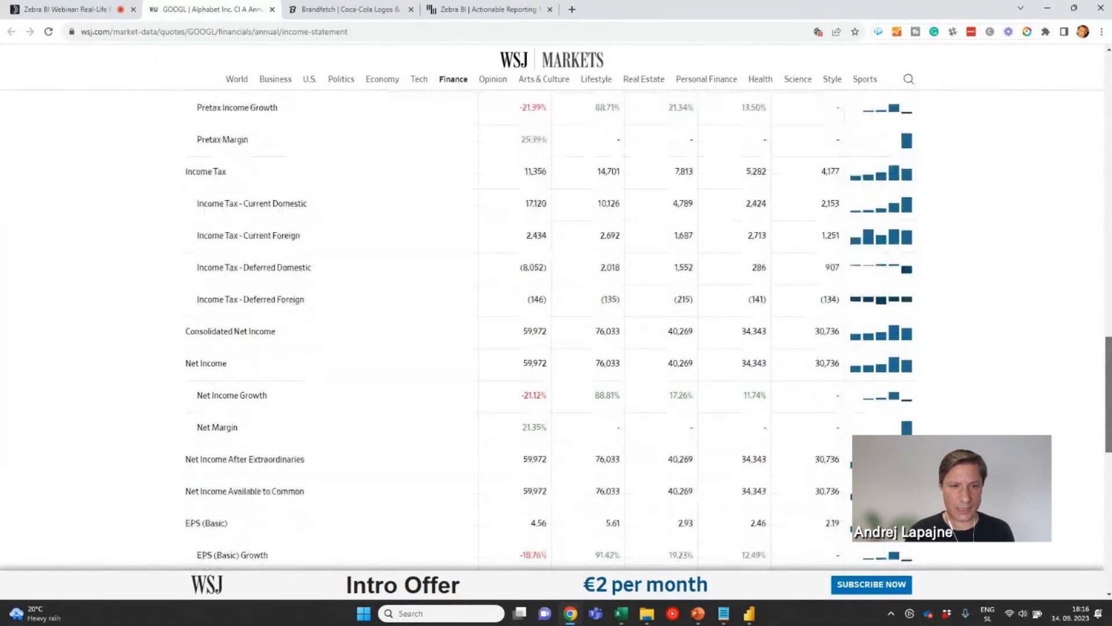
scroll(down, 3)
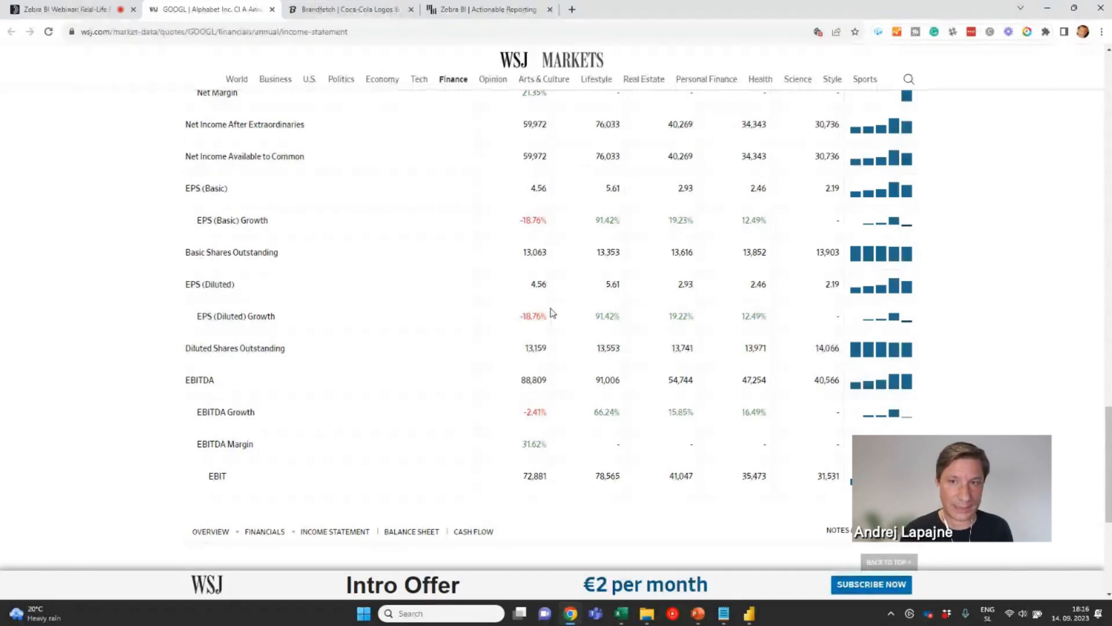
mouse_move(419, 266)
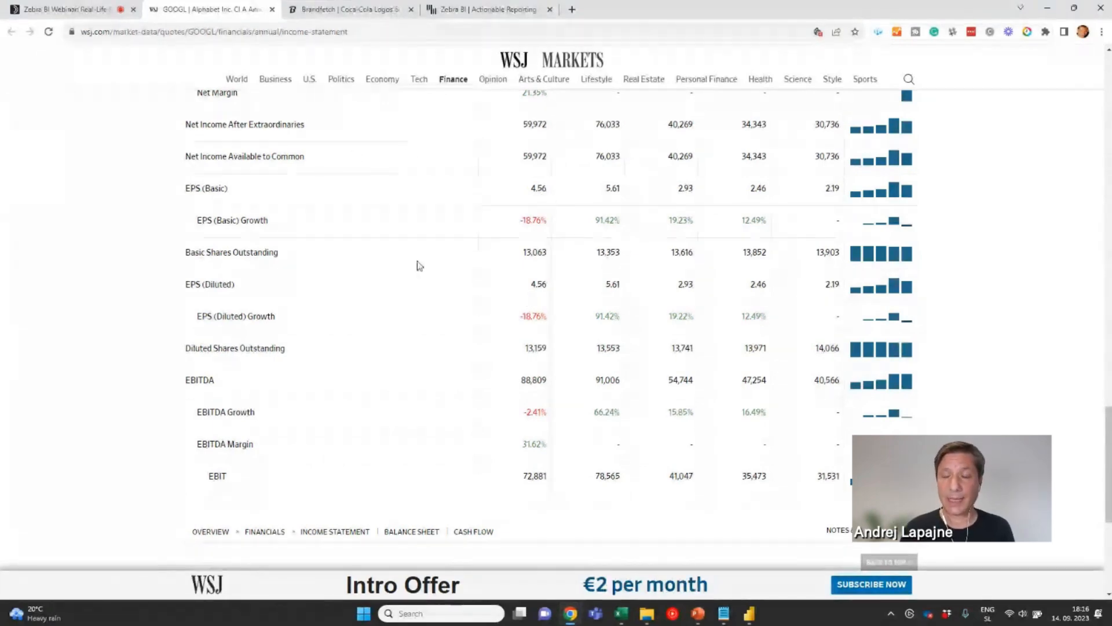
mouse_move(596, 252)
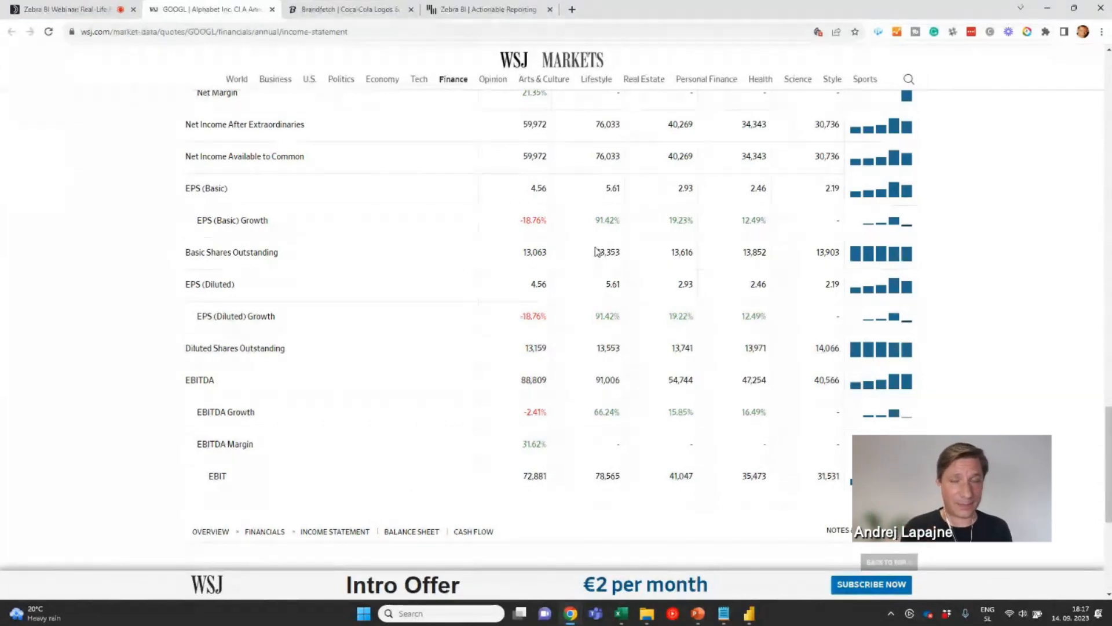
mouse_move(675, 413)
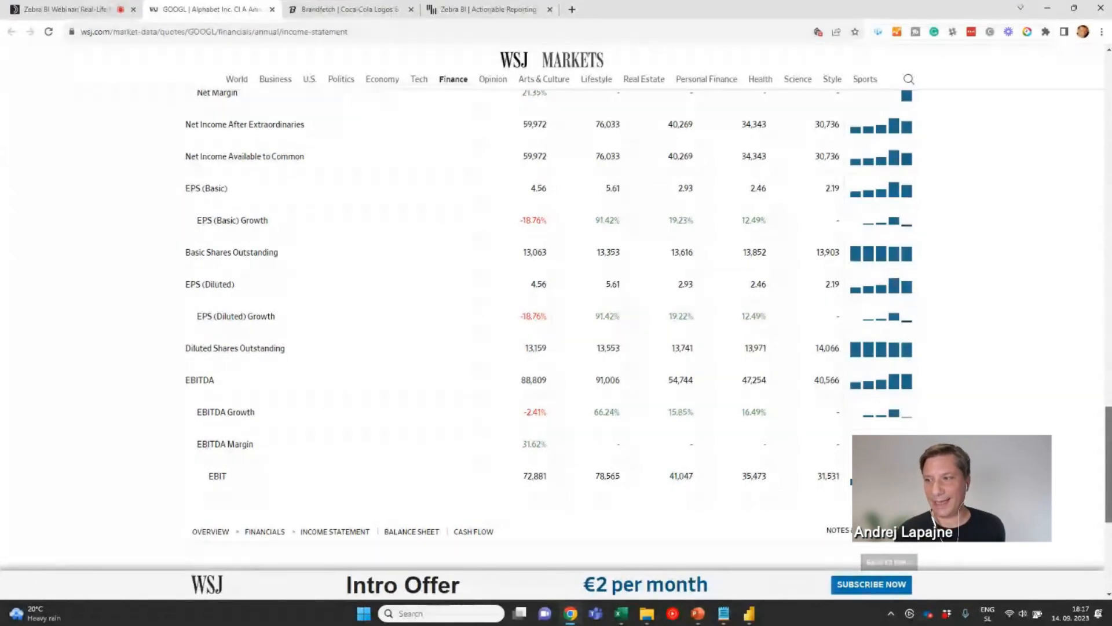
scroll(up, 3)
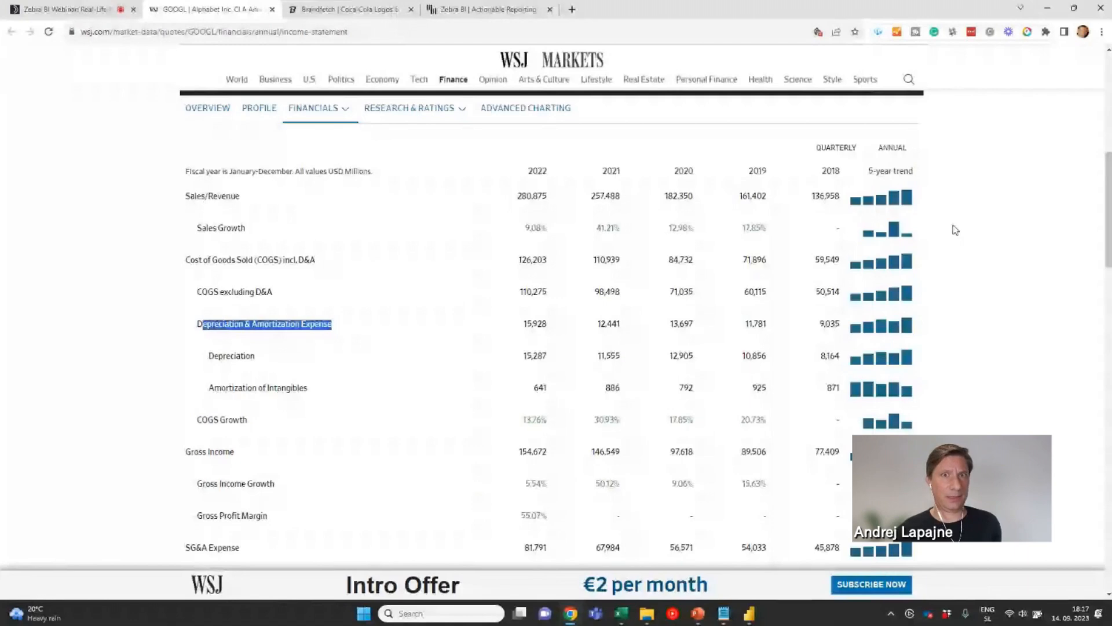
mouse_move(318, 244)
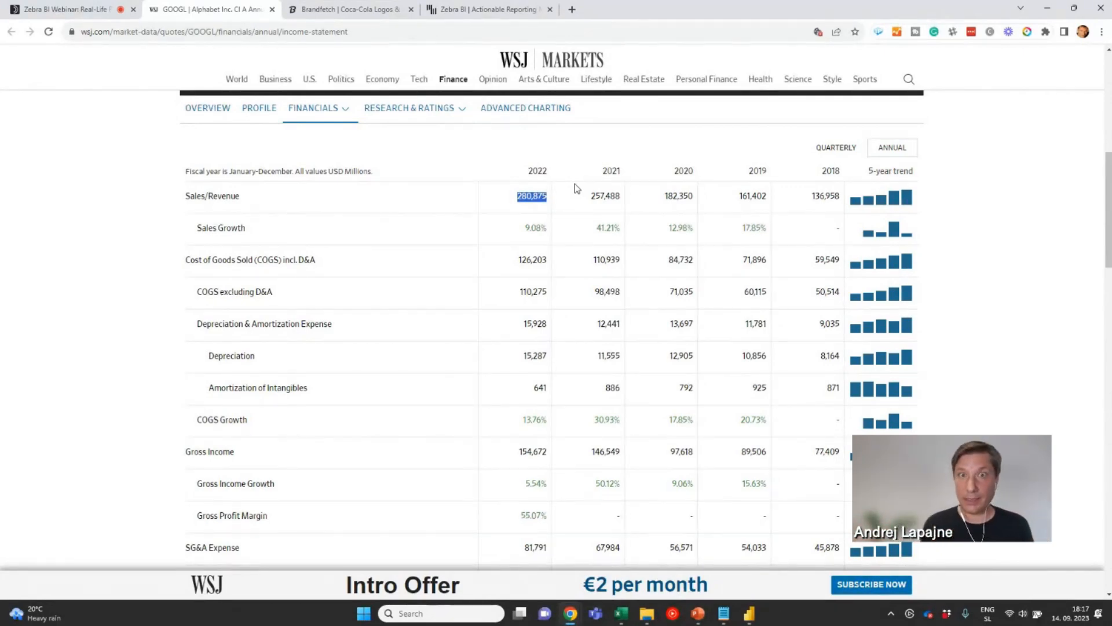
mouse_move(507, 199)
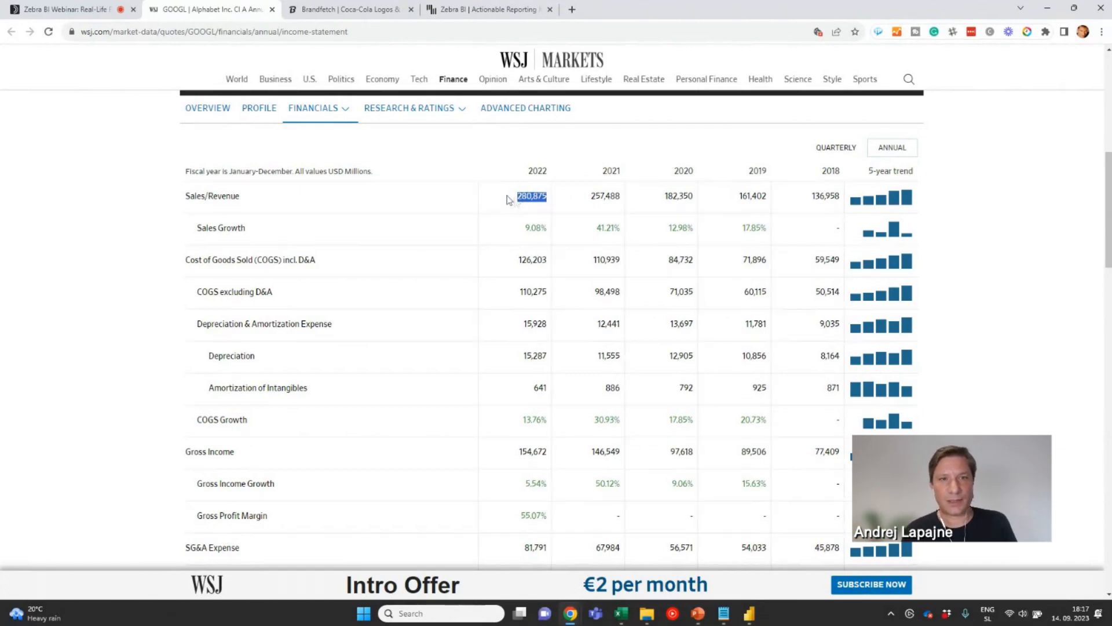
mouse_move(198, 200)
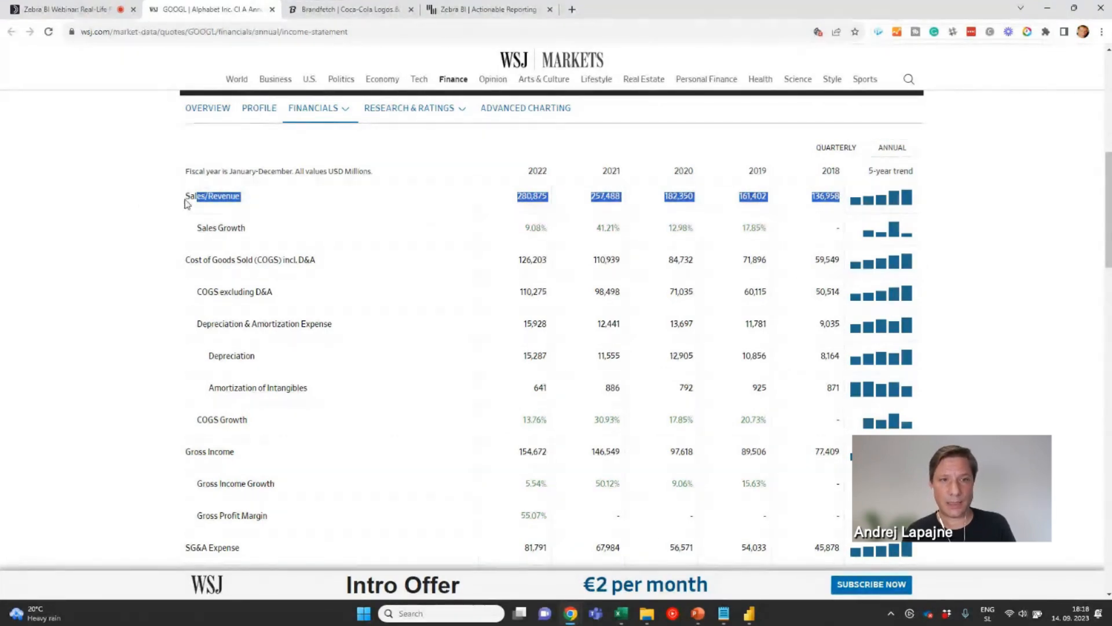
mouse_move(579, 198)
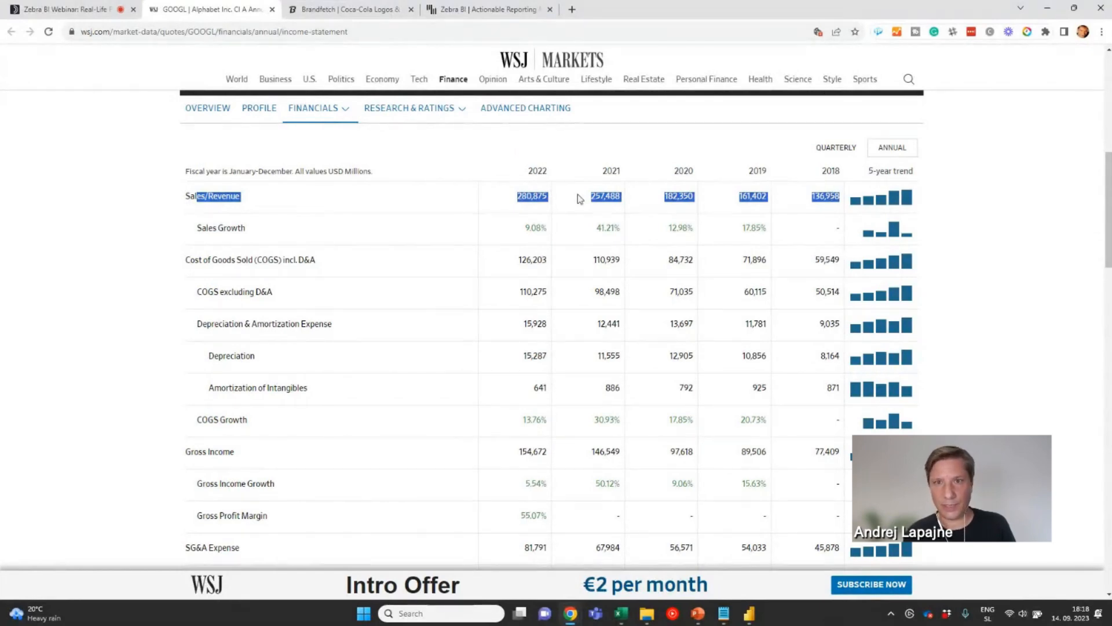
mouse_move(532, 196)
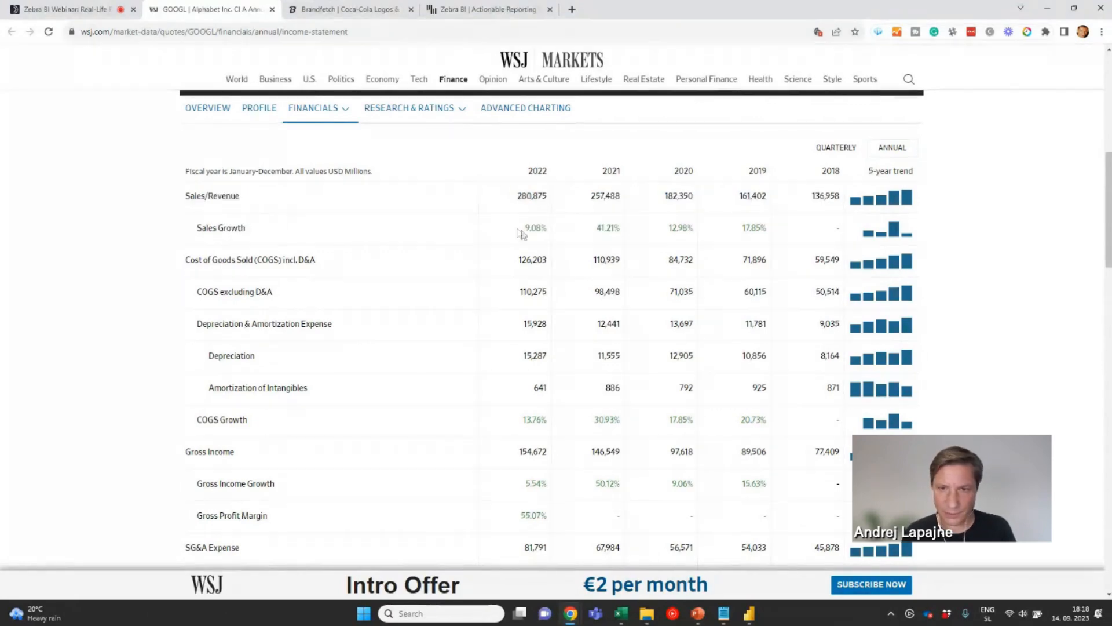
double_click(532, 228)
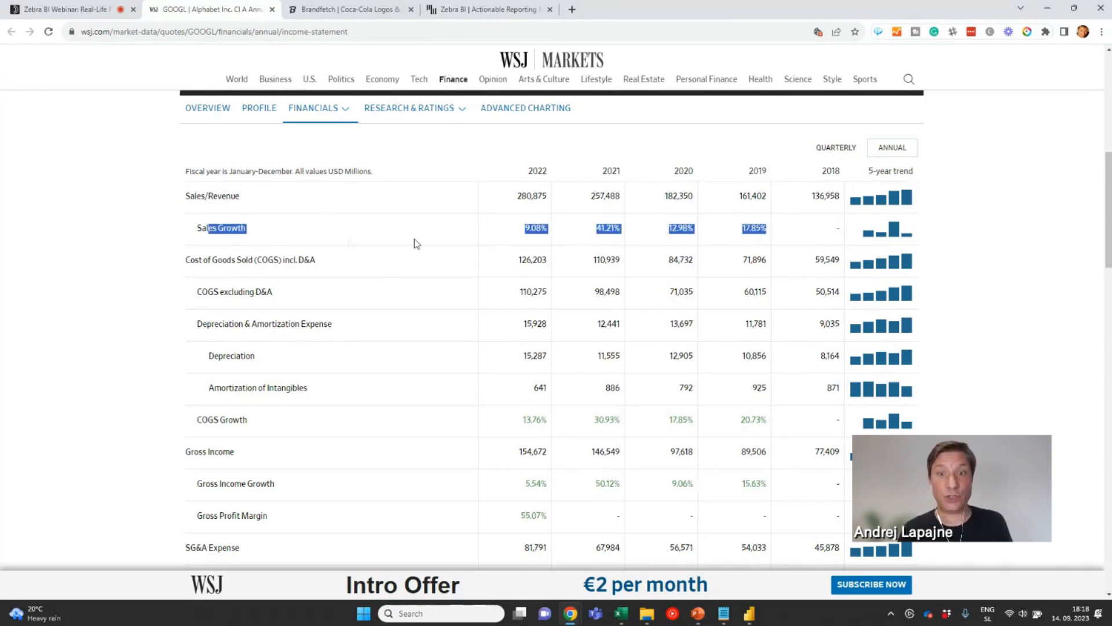
mouse_move(715, 253)
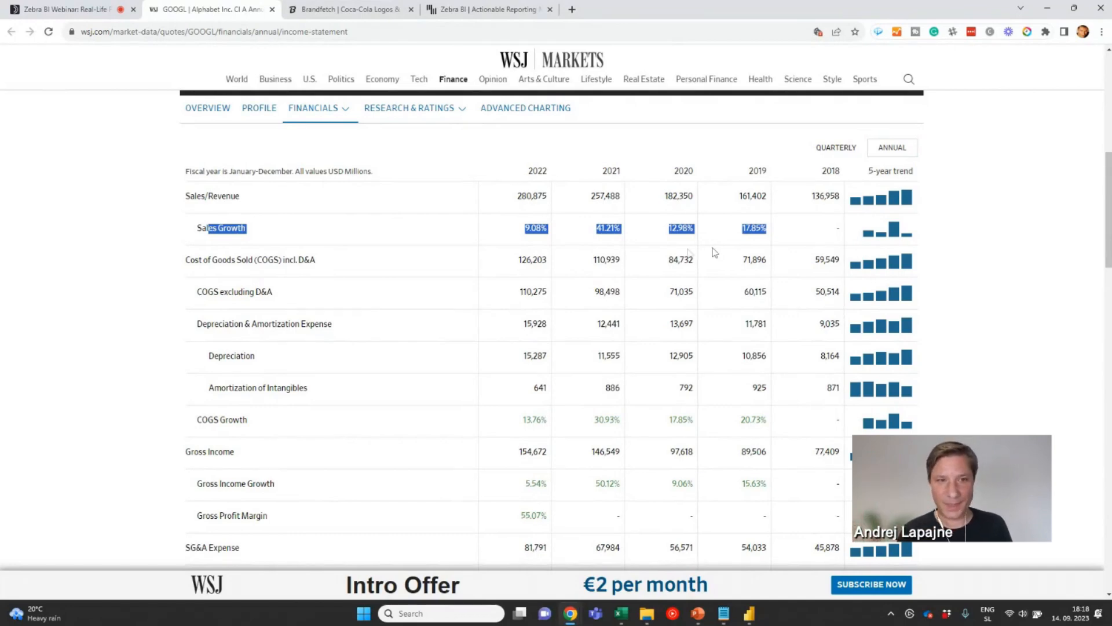
mouse_move(659, 263)
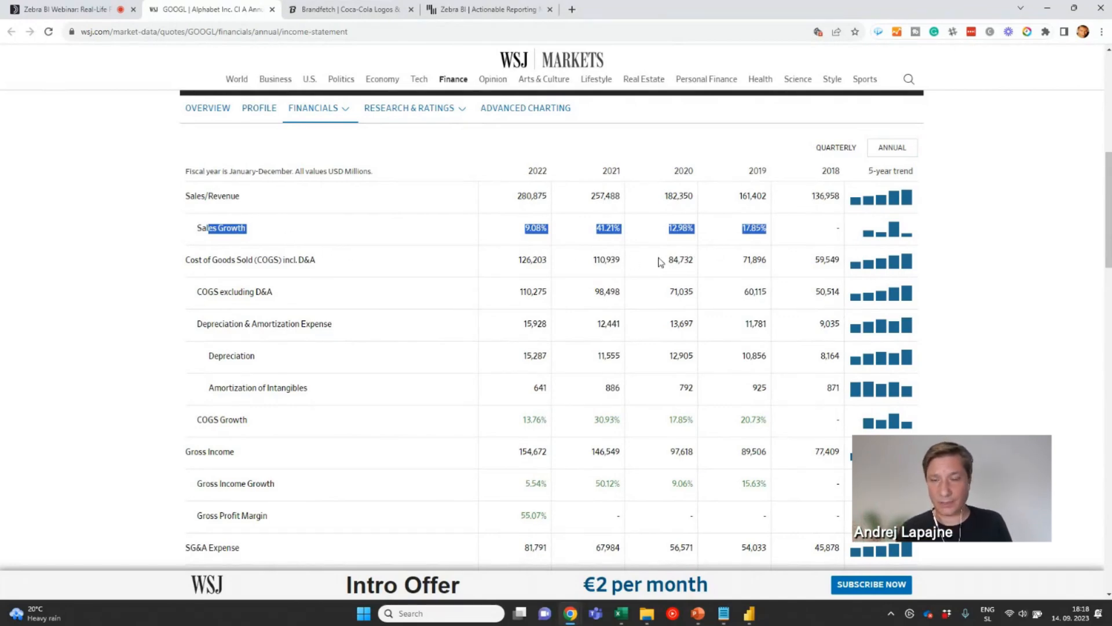
mouse_move(598, 242)
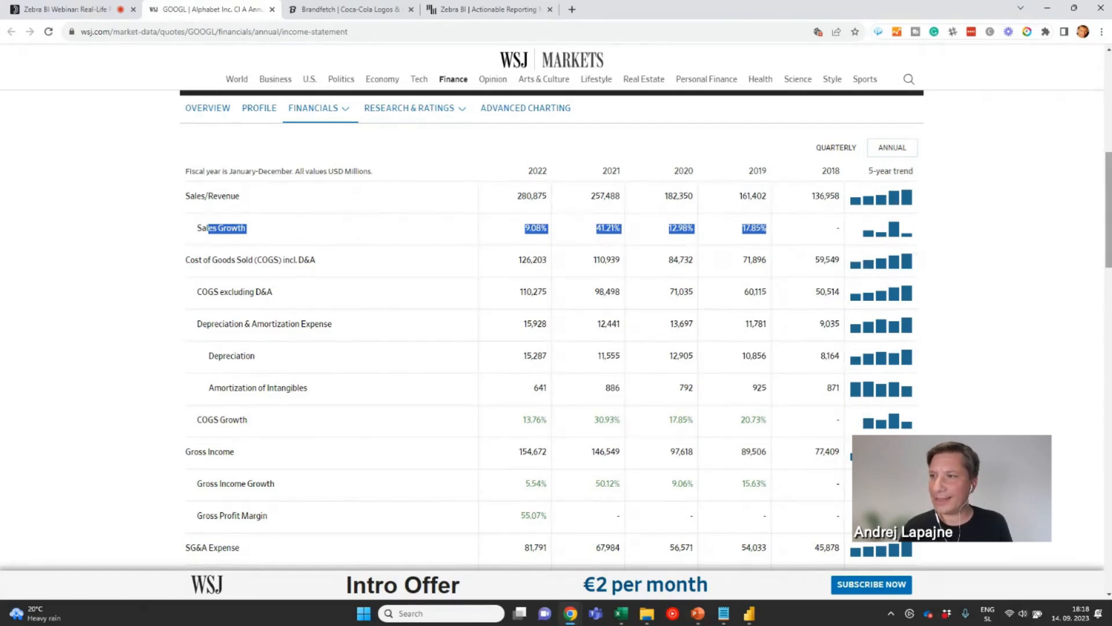
scroll(down, 3)
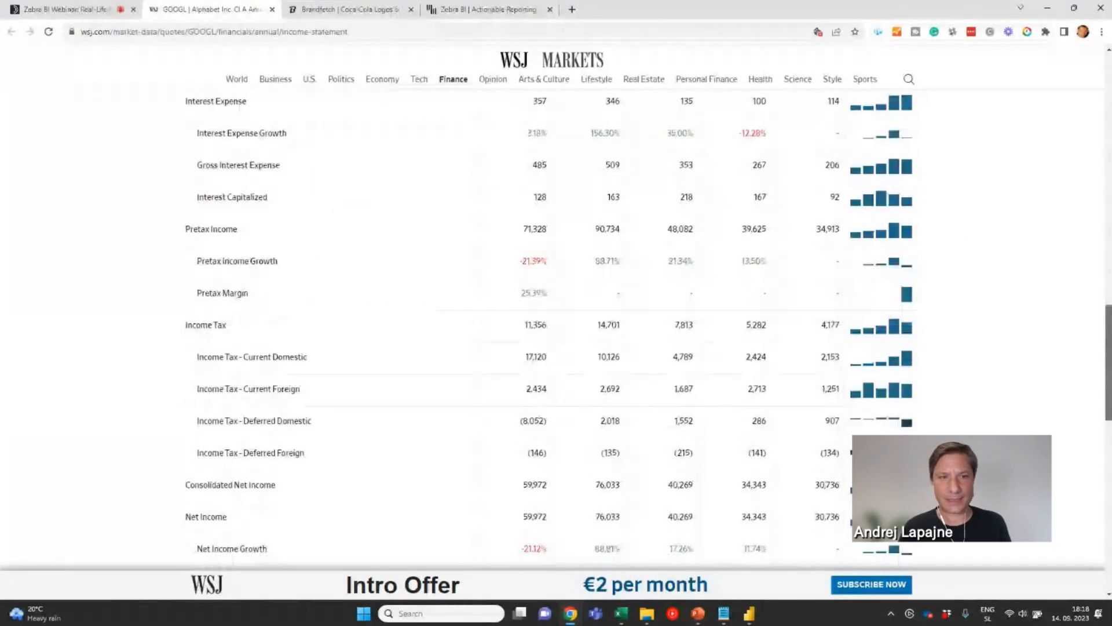
scroll(up, 3)
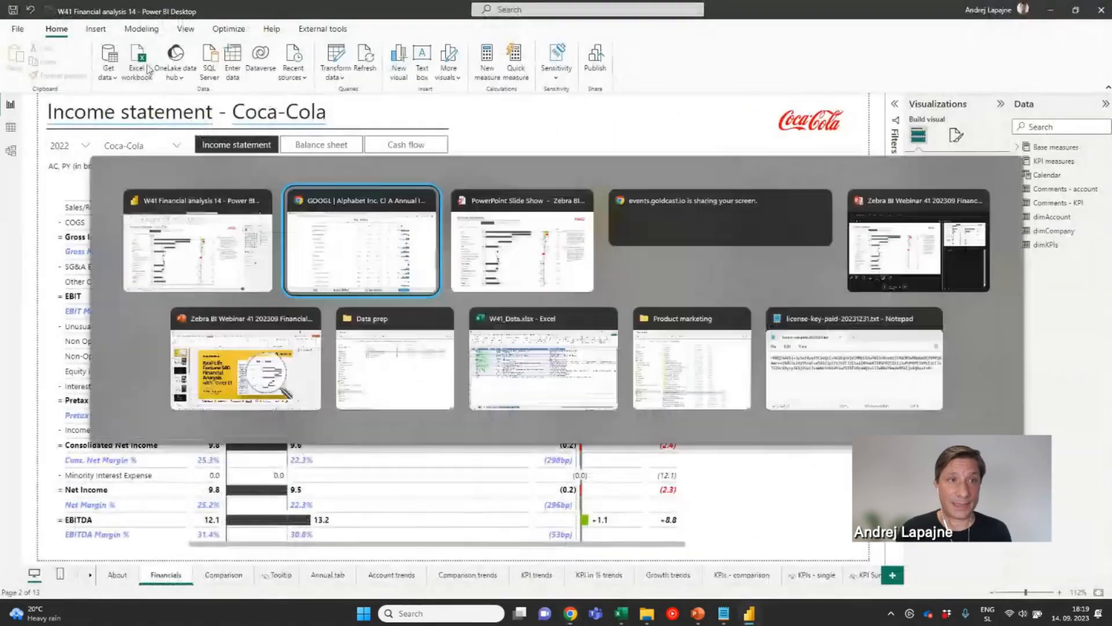
Copy the income statement page's web address and switch to the Power BI financial report.
click(361, 240)
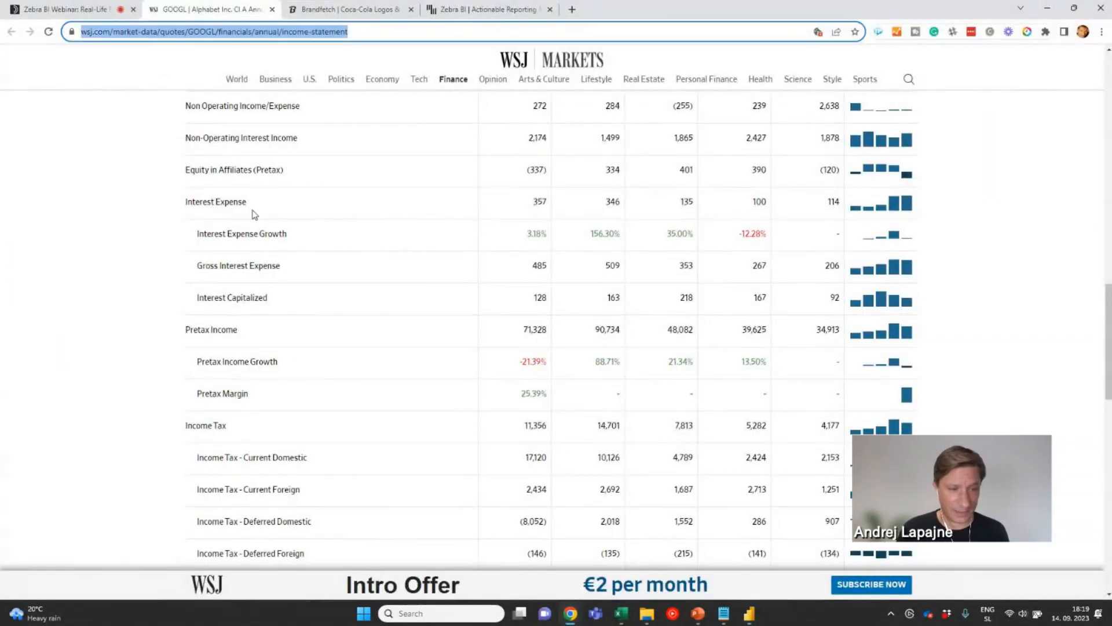
mouse_move(263, 138)
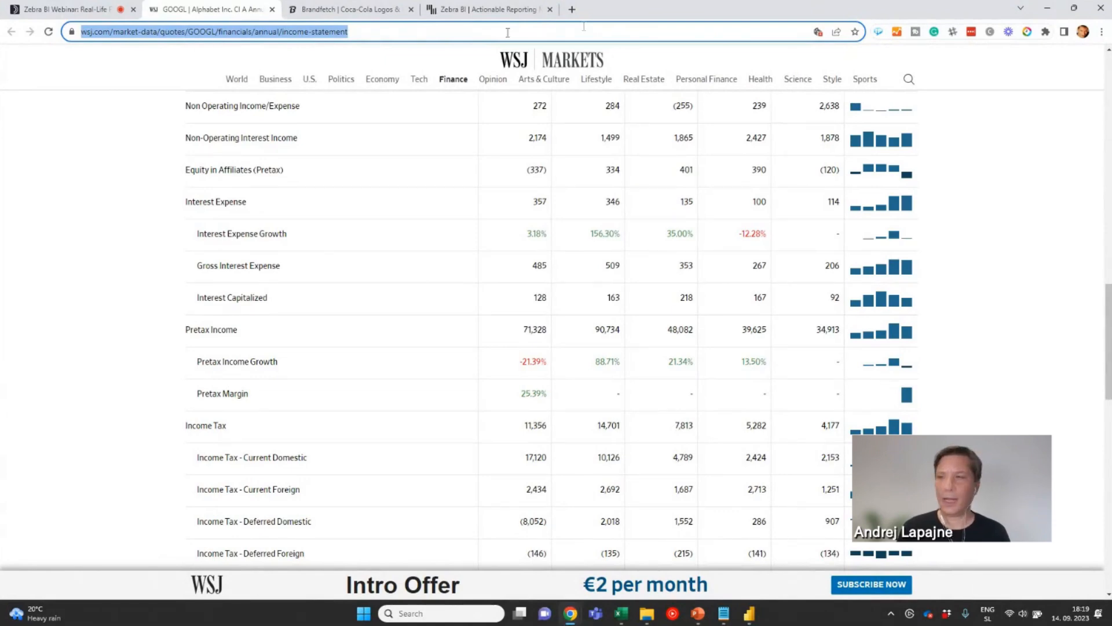
key(alt+tab)
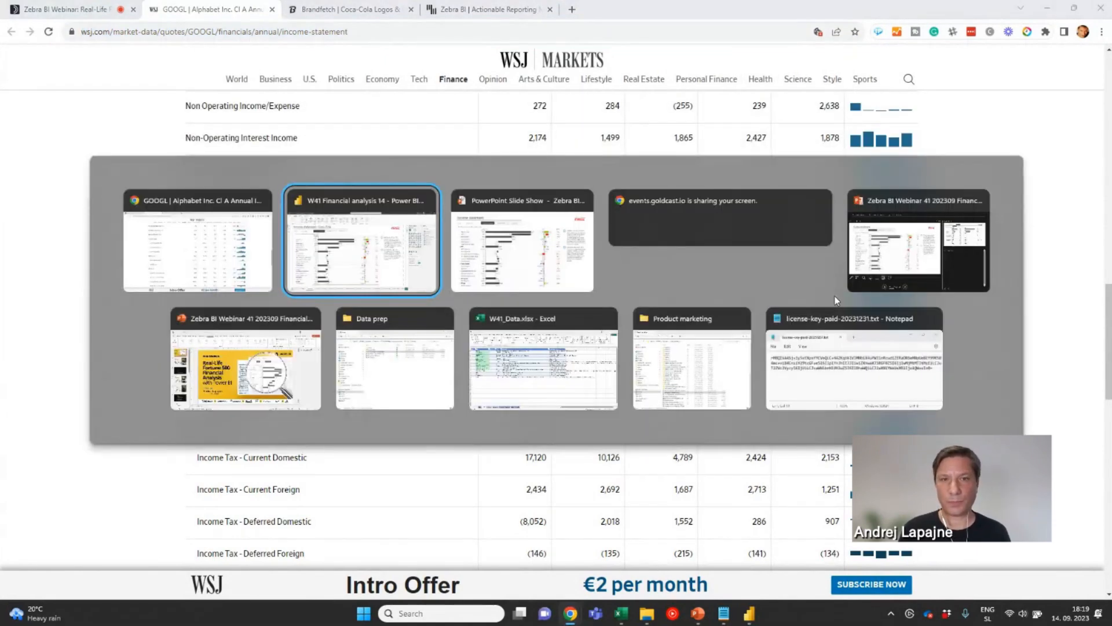
click(360, 241)
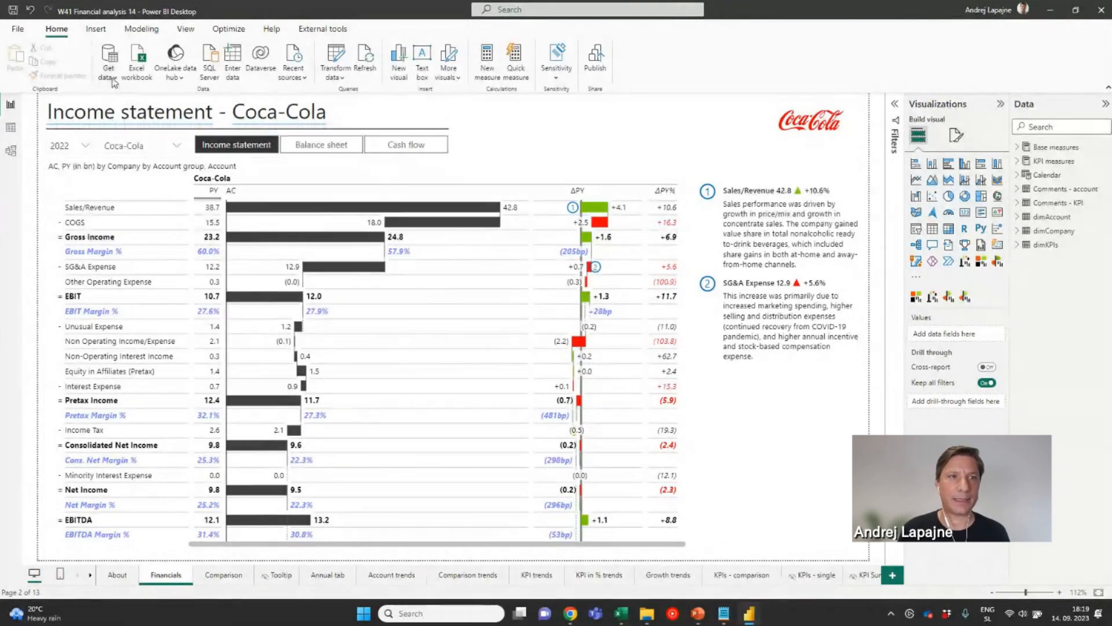
Start a Get Data import choosing the Web connector from the Other category.
click(107, 60)
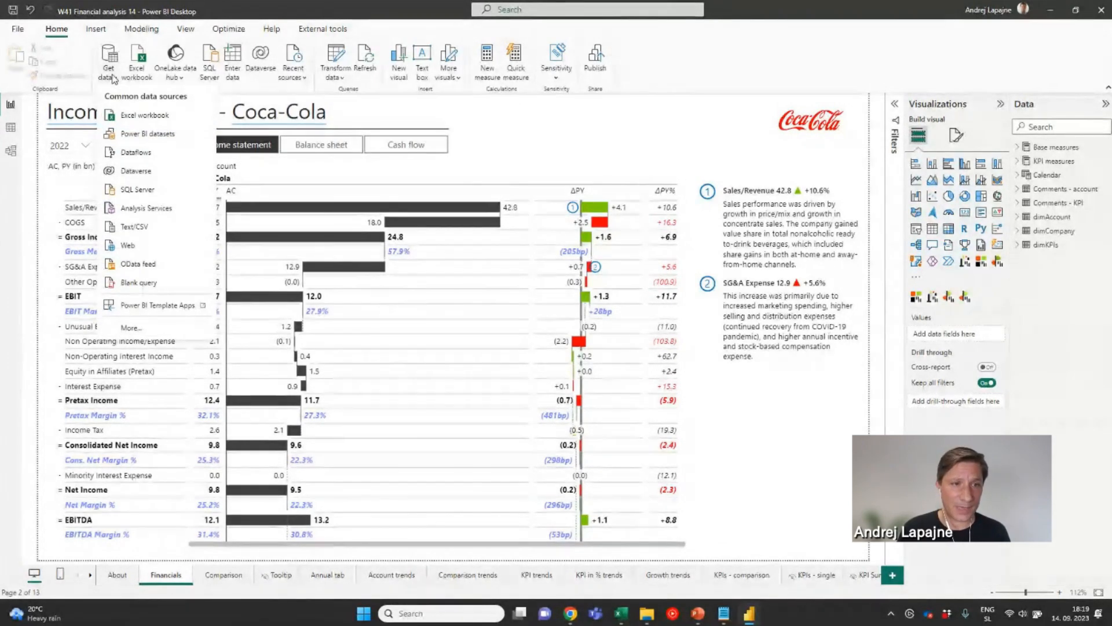
mouse_move(140, 241)
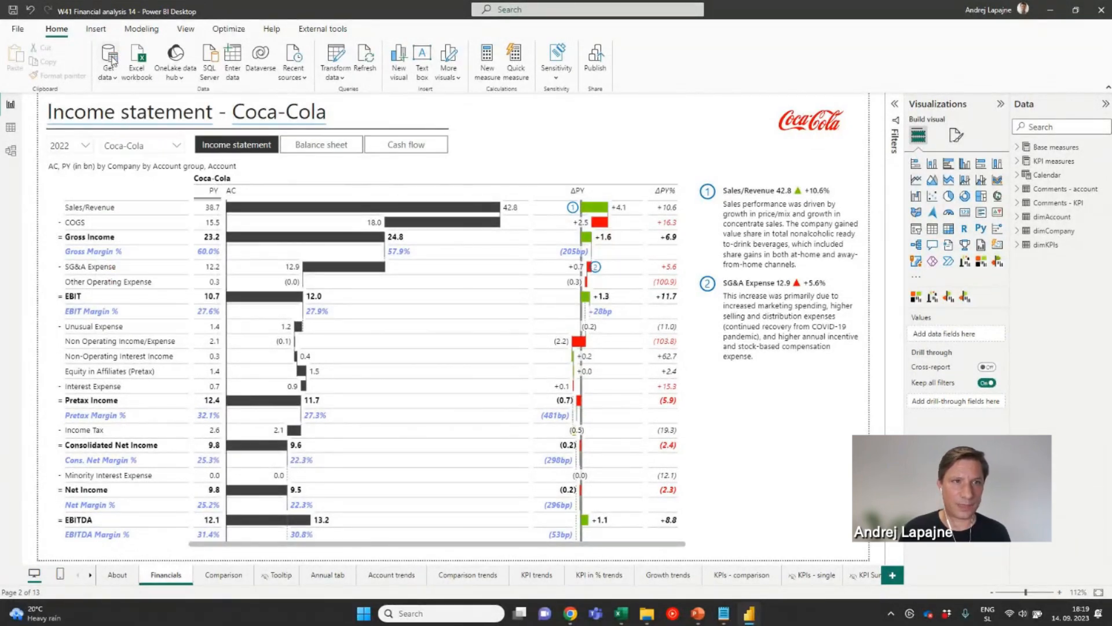
click(109, 57)
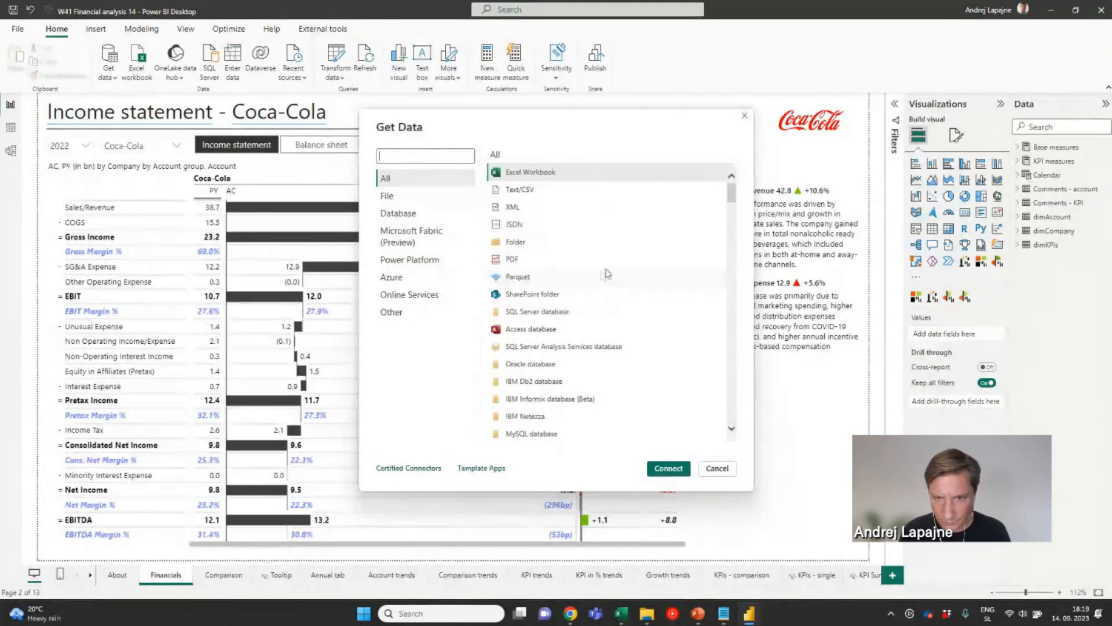
mouse_move(630, 236)
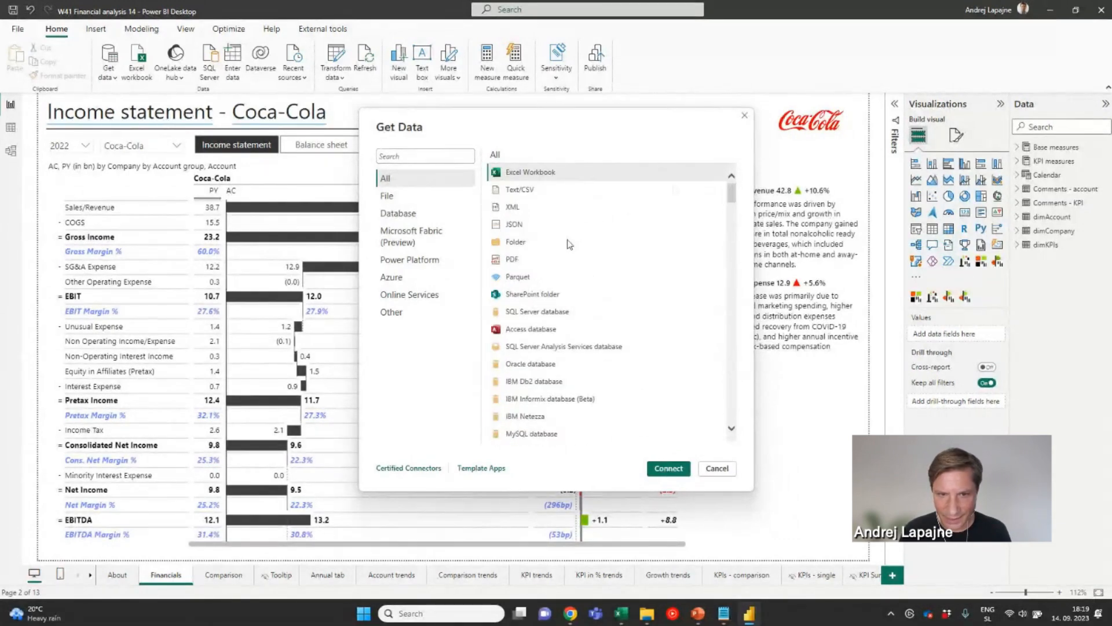
click(390, 311)
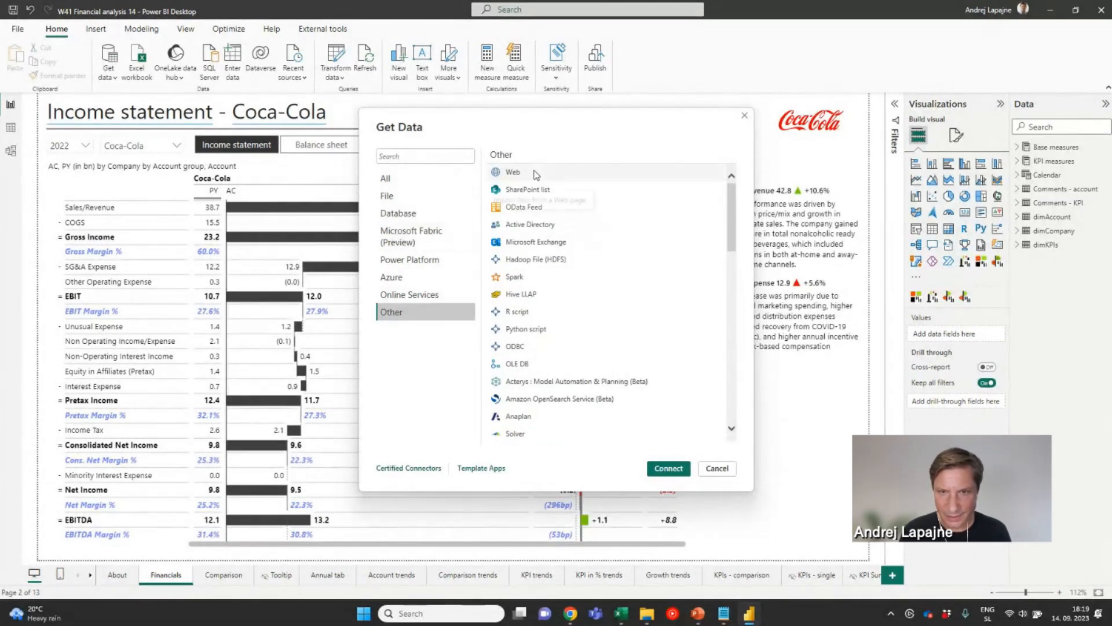
click(716, 468)
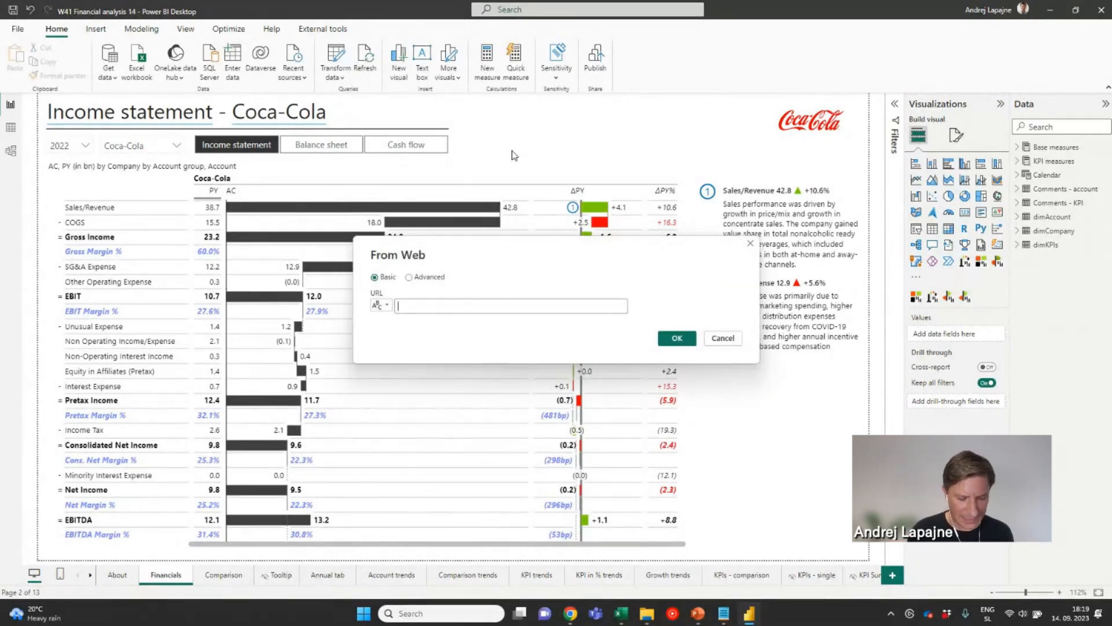
Enter the WSJ GOOGL income-statement URL in From Web, then return to the common data sources list.
text(wsj.com/market-data/quotes/GOOGL/financials/annual/income-statement)
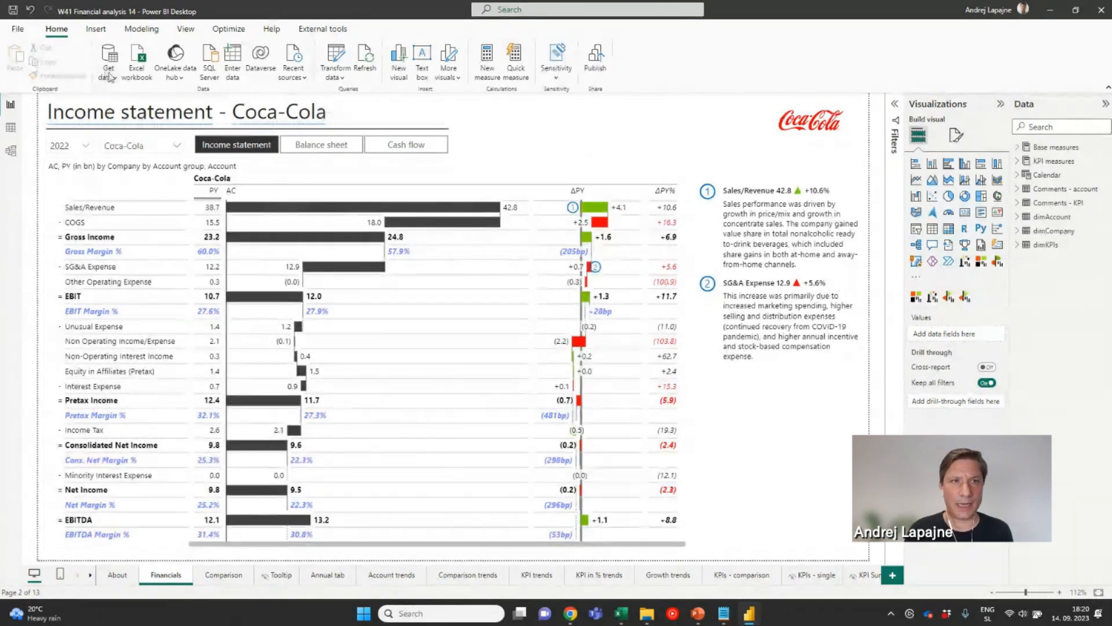
click(108, 58)
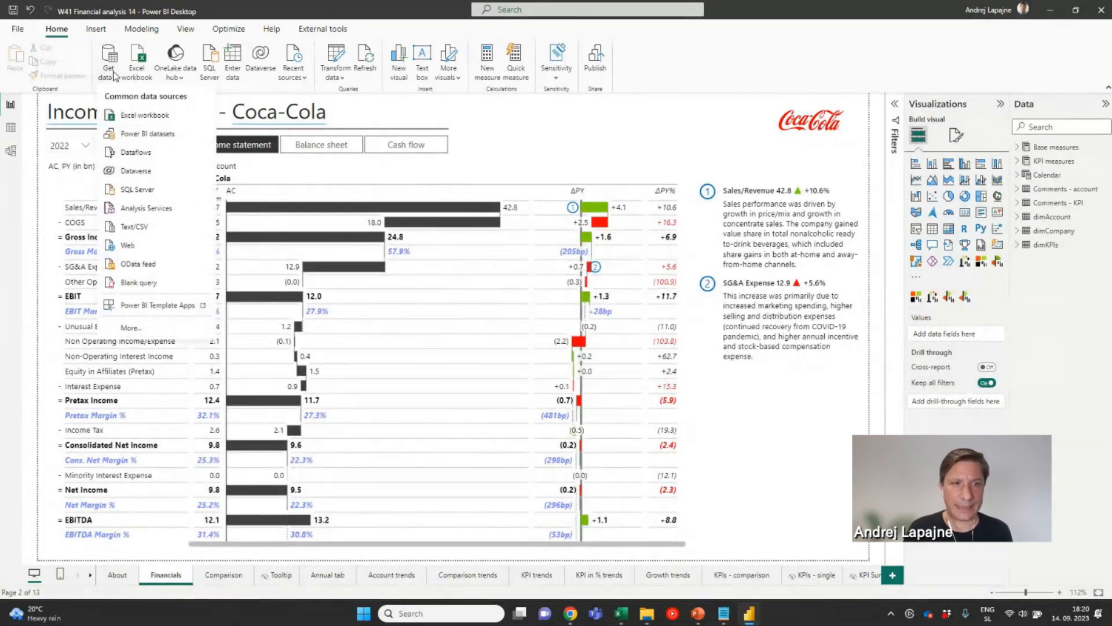
mouse_move(127, 246)
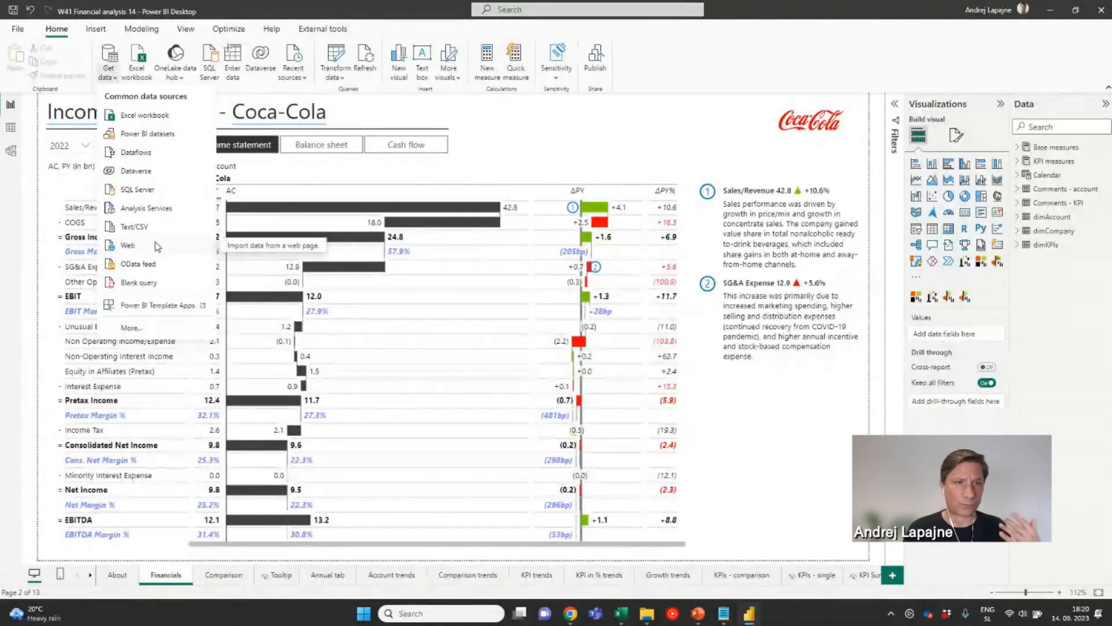
mouse_move(563, 163)
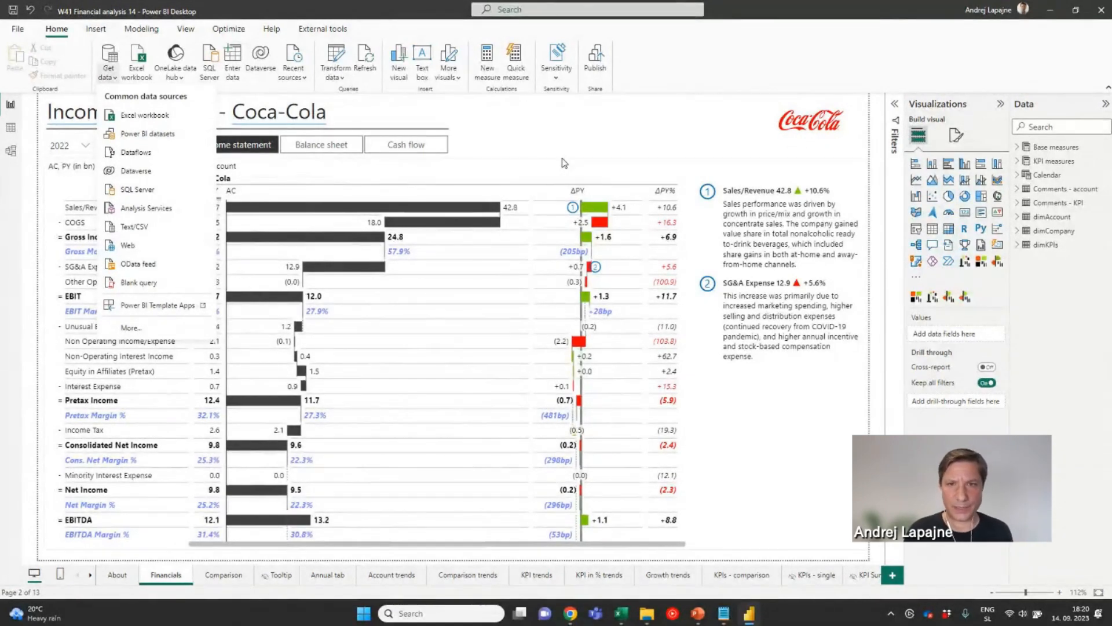